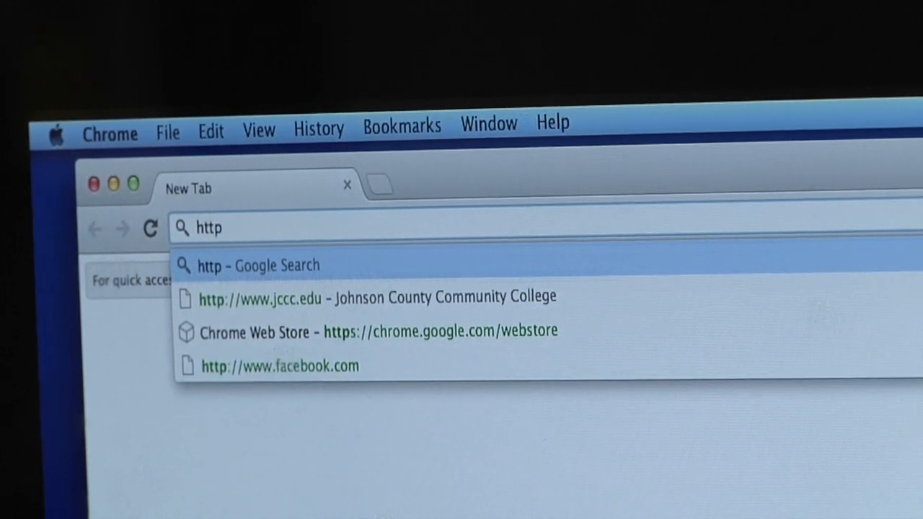
text(s:)
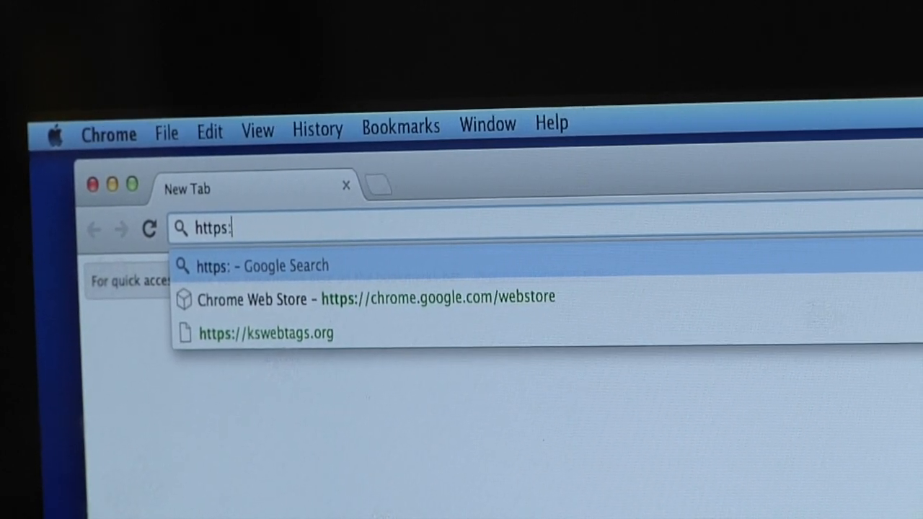
text(//)
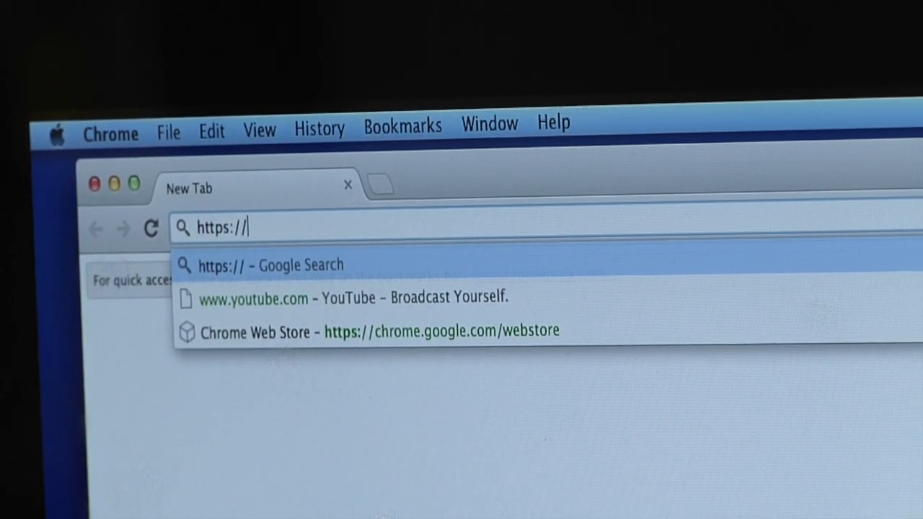
text(atsus)
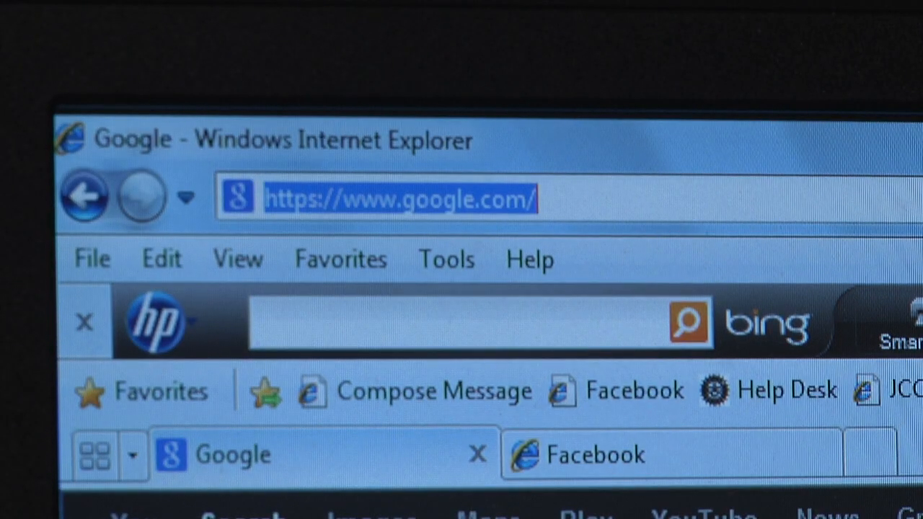
Navigate jccc.edu from Athletics through Athletic Training to the ATS Portal page and launch the portal
text(jcc)
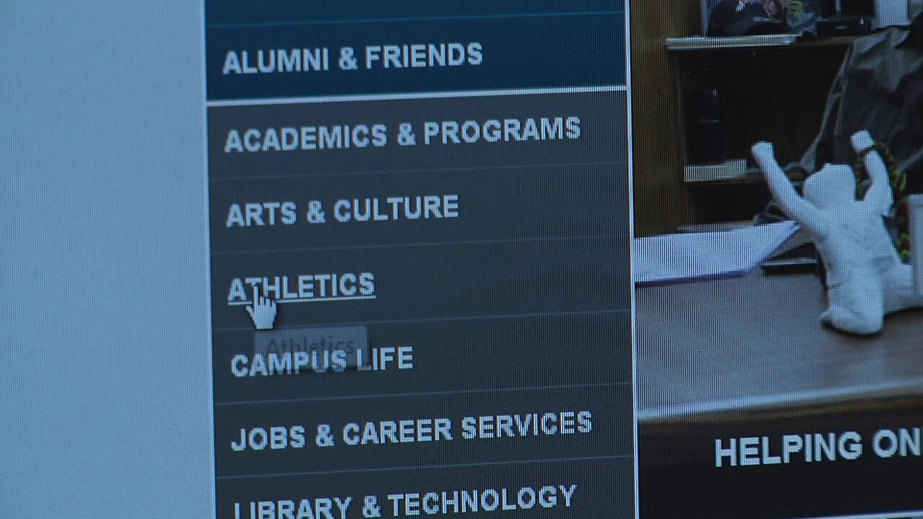
click(303, 287)
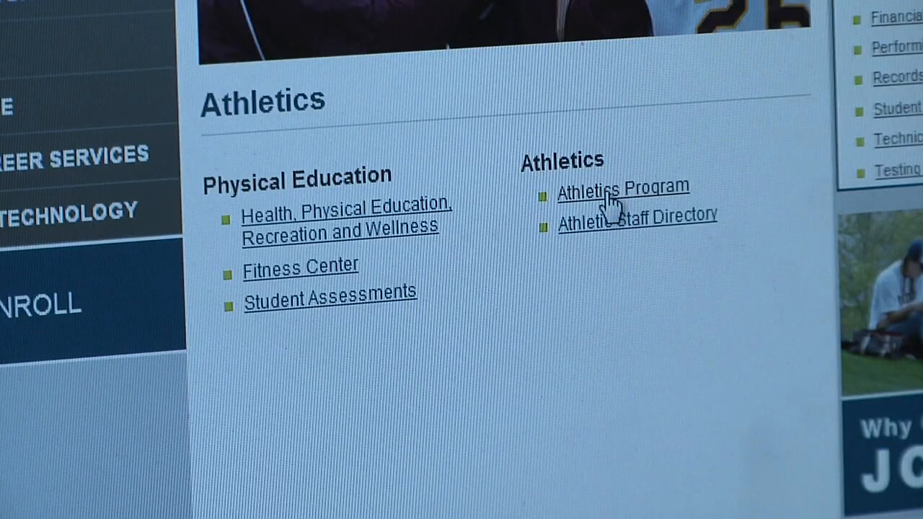
click(622, 188)
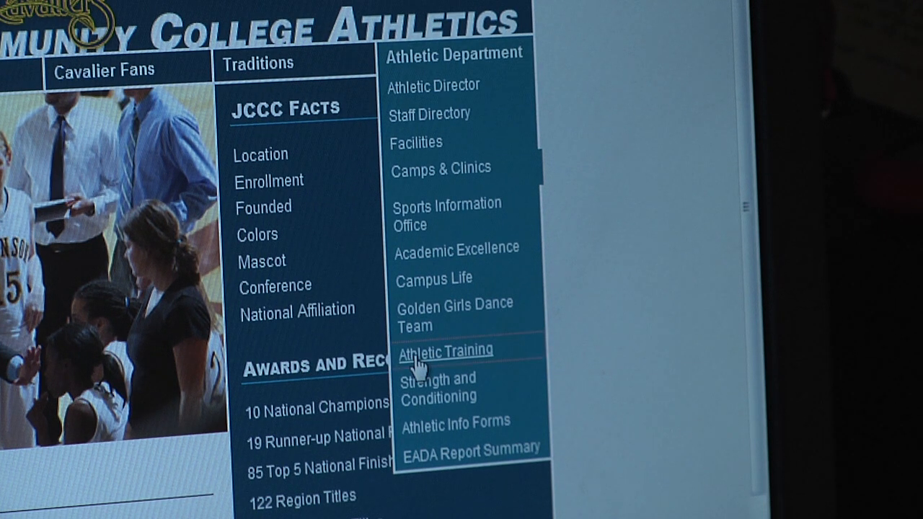
click(444, 351)
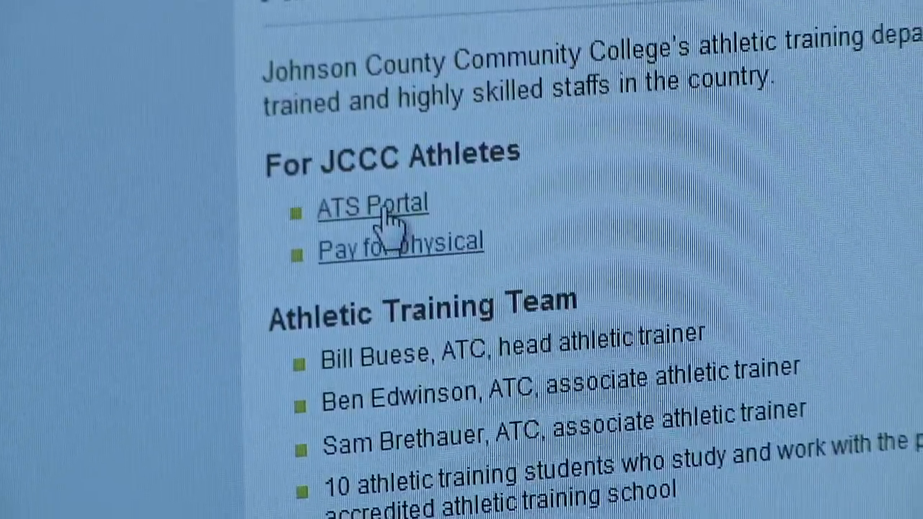
click(373, 205)
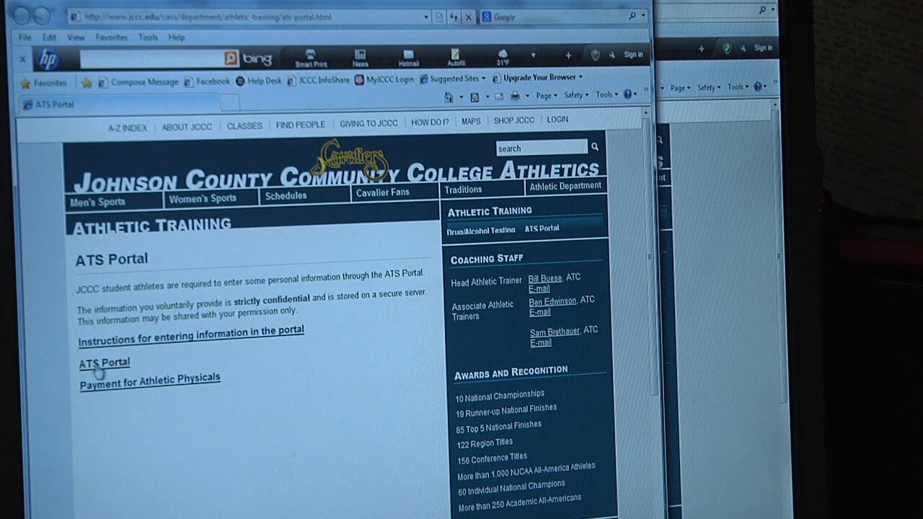
mouse_move(218, 346)
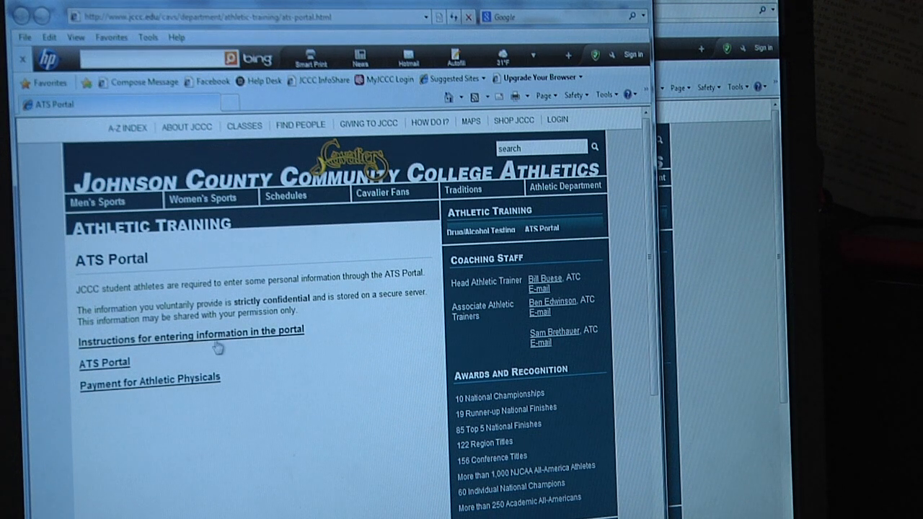
mouse_move(190, 347)
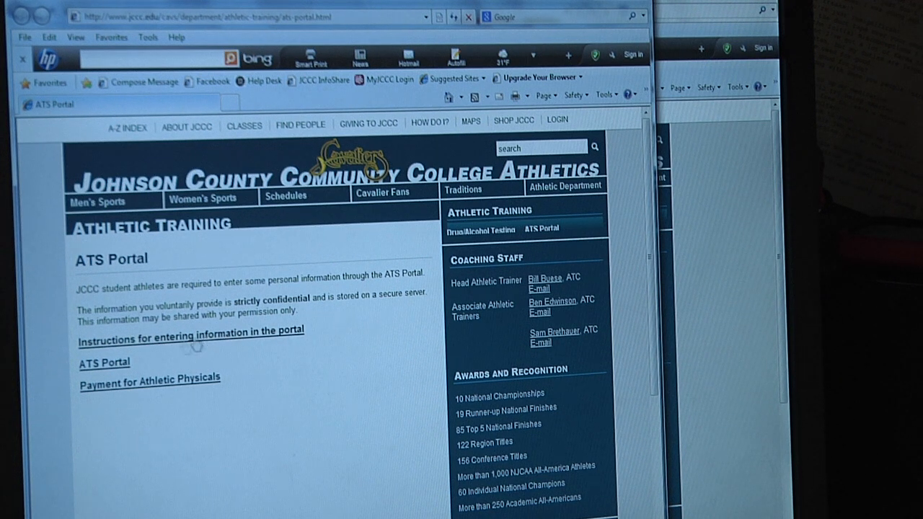
click(104, 364)
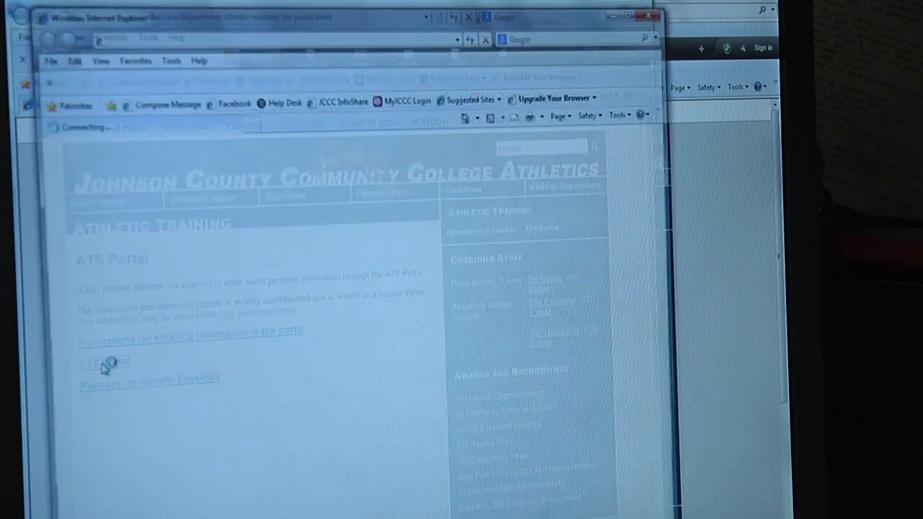
Enter the ATS Athlete Portal from the ATS Users Web Portal welcome page
click(105, 361)
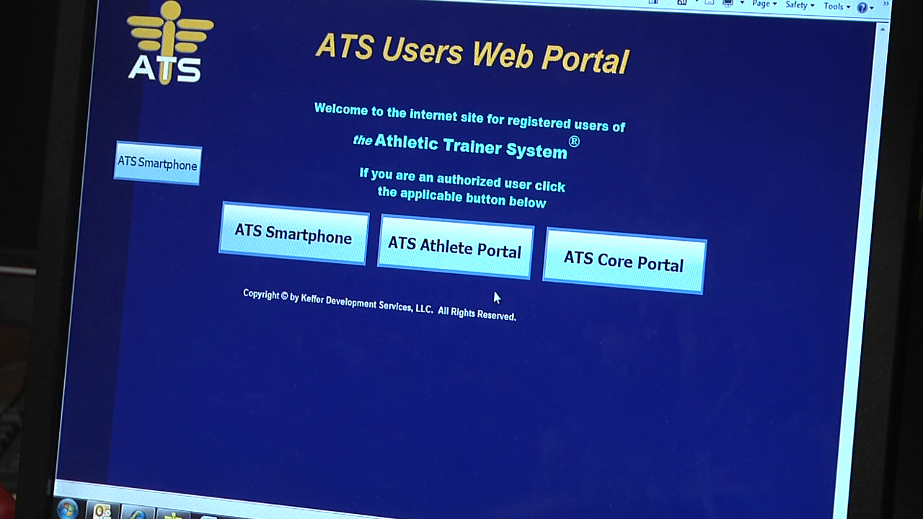
mouse_move(462, 280)
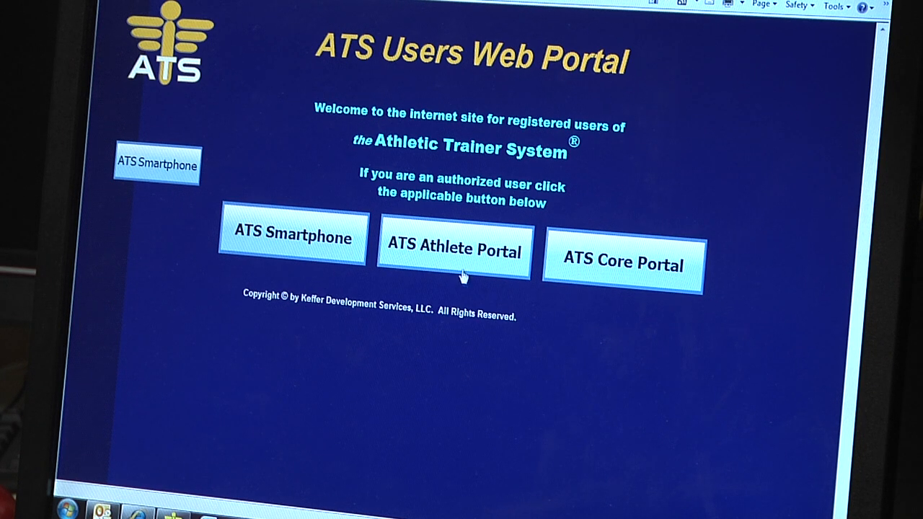
mouse_move(453, 248)
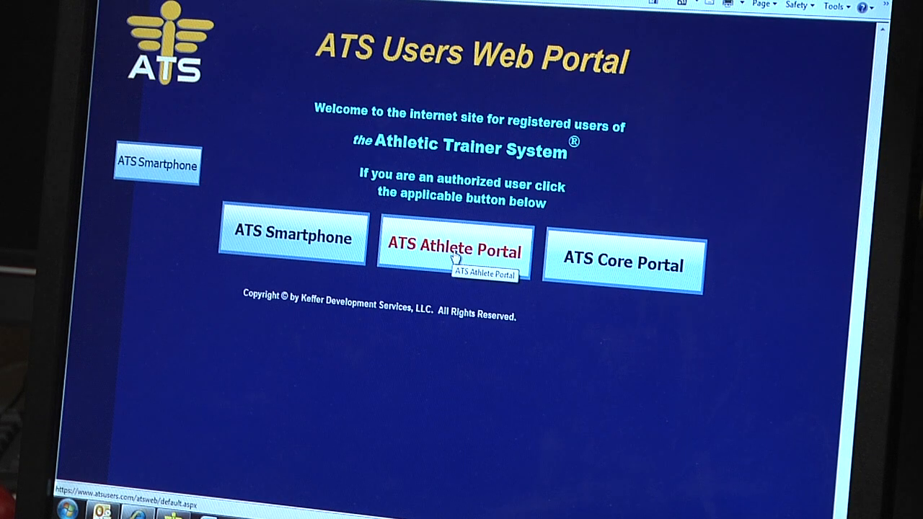
click(453, 248)
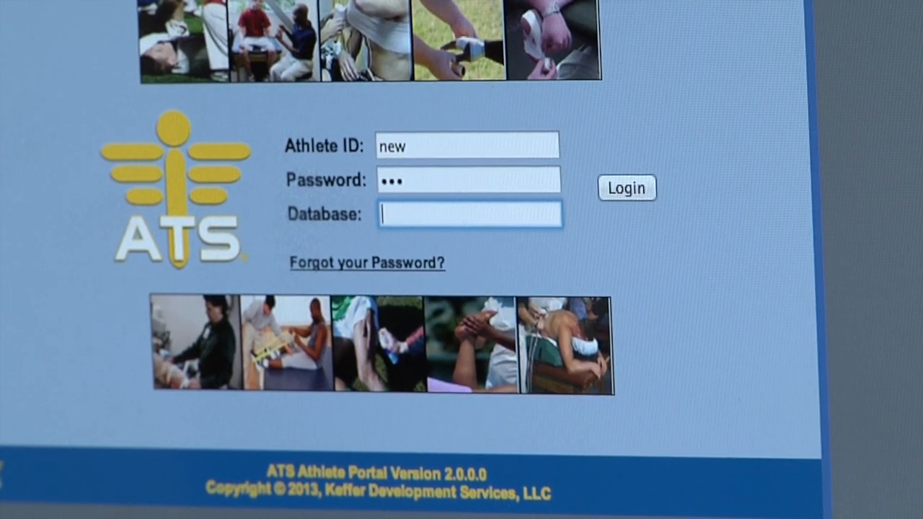
Log in to the athlete portal with database atsjccc and accept the JCCC login agreement
text(ats)
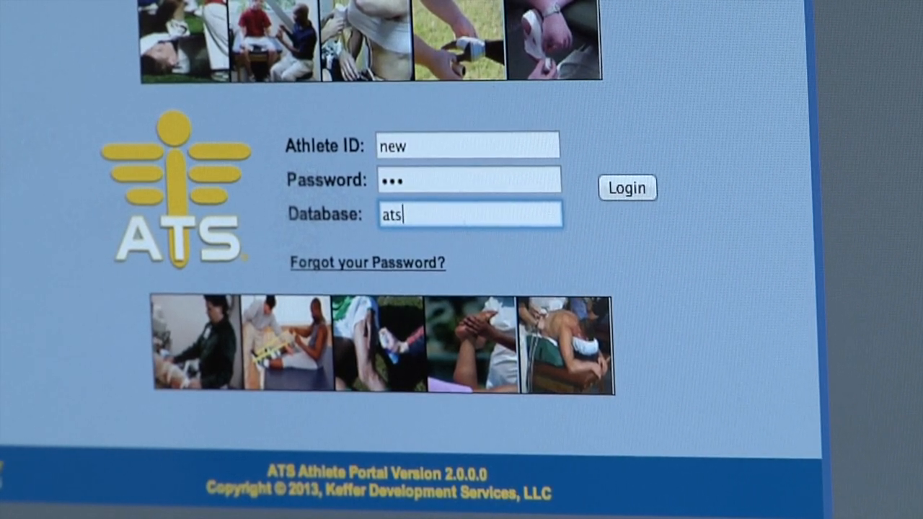
text(jccc)
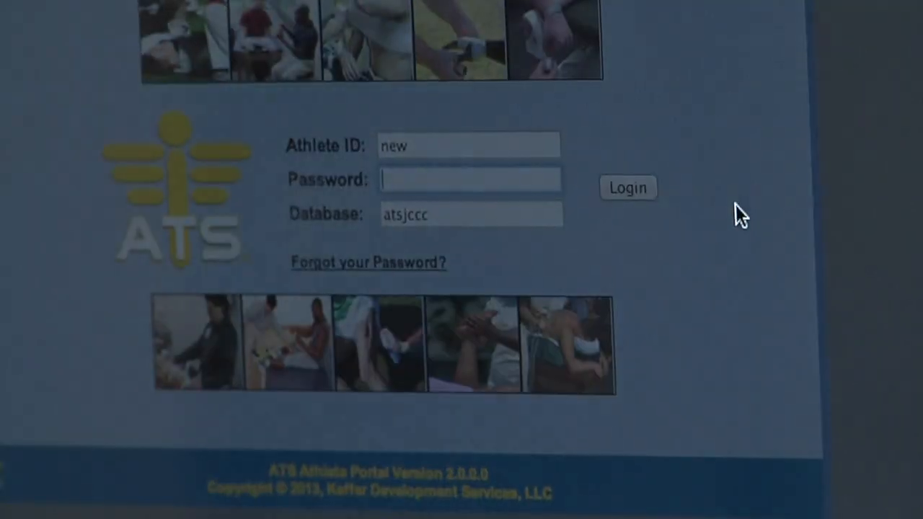
click(626, 187)
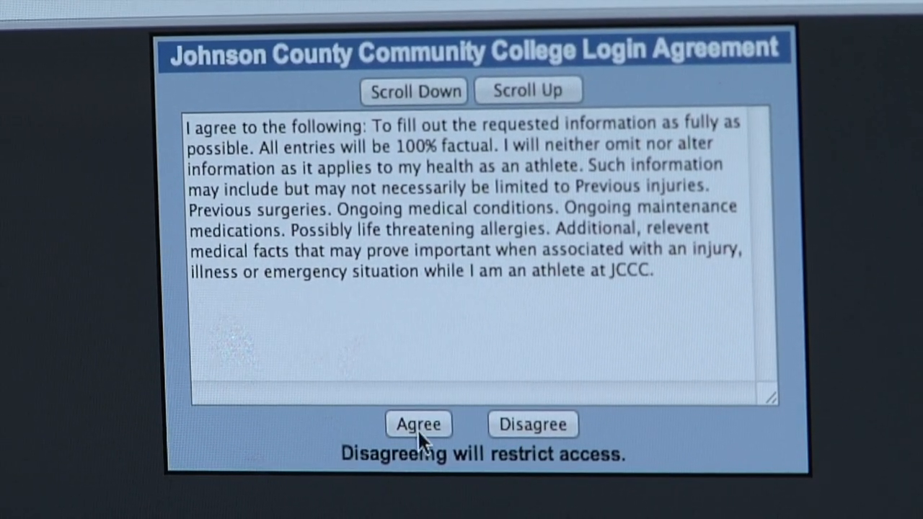
click(418, 424)
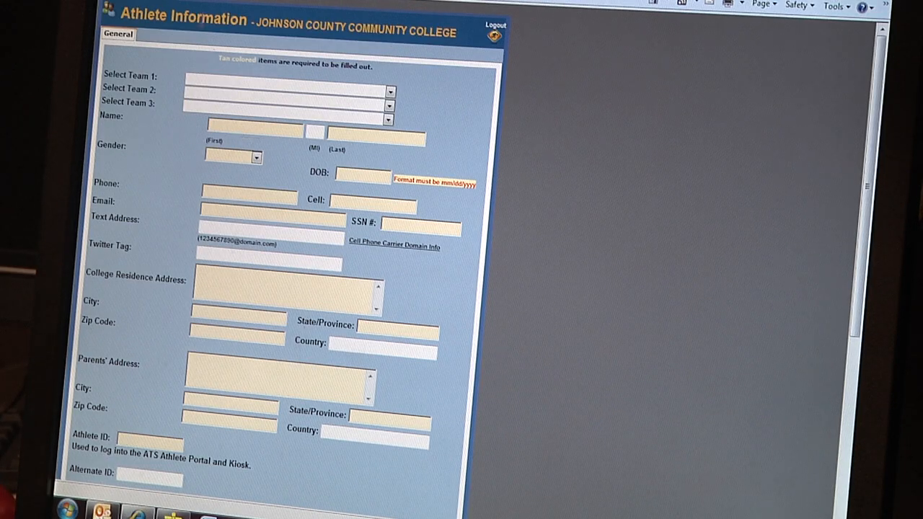
Fill in Team 1 Women Soccer, name Jane Doe, gender and birth date January 9, 2013
click(289, 78)
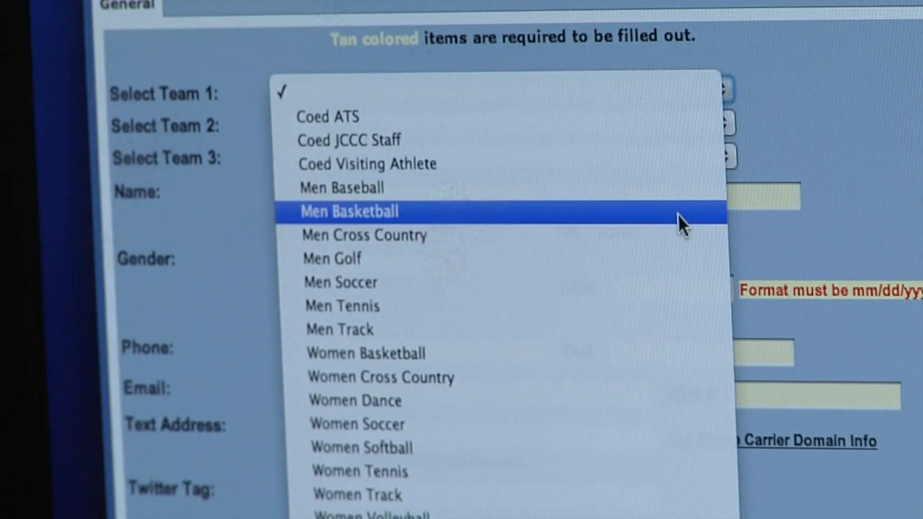
click(358, 424)
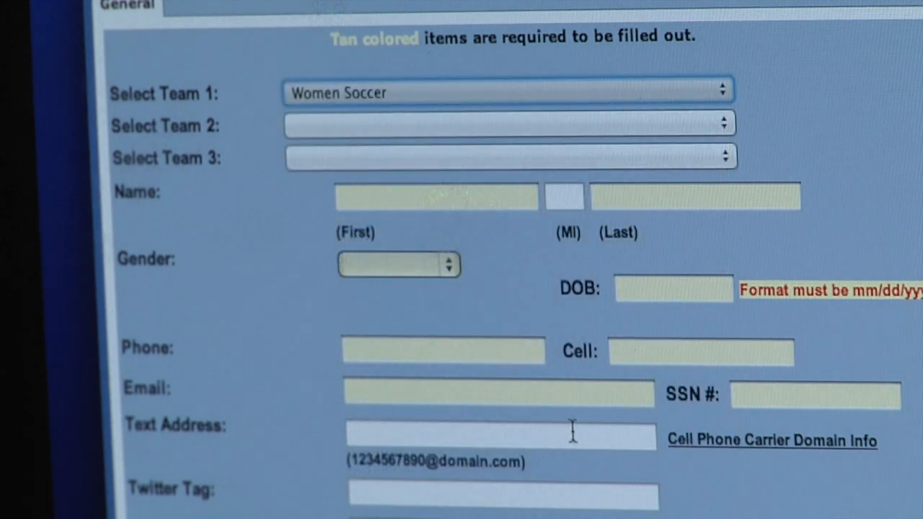
click(436, 196)
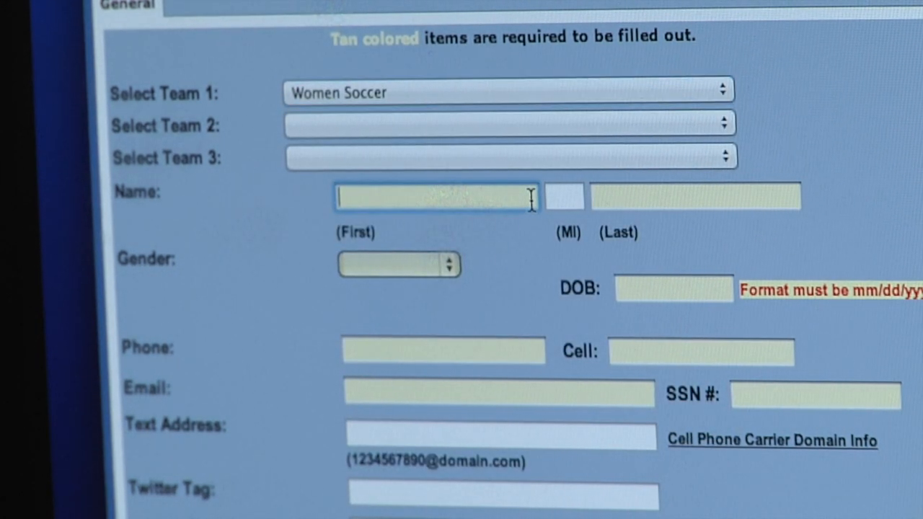
text(Jane)
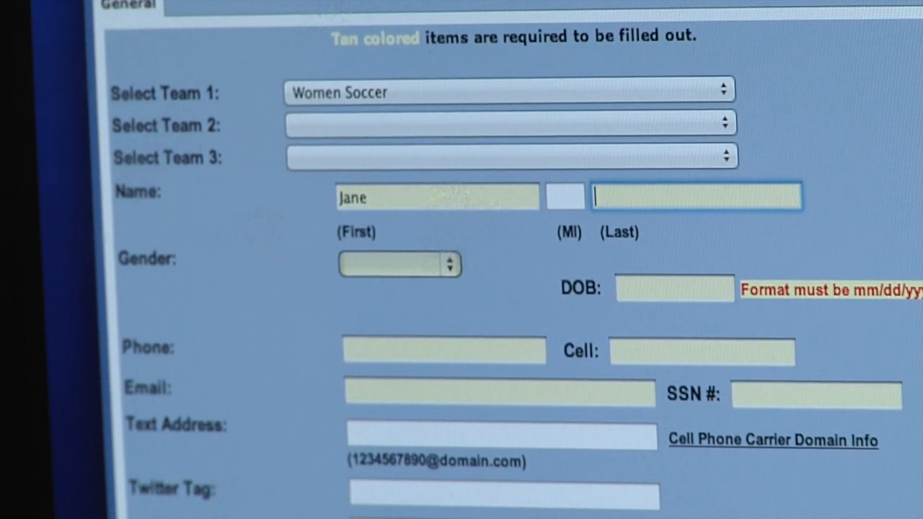
text(Doe)
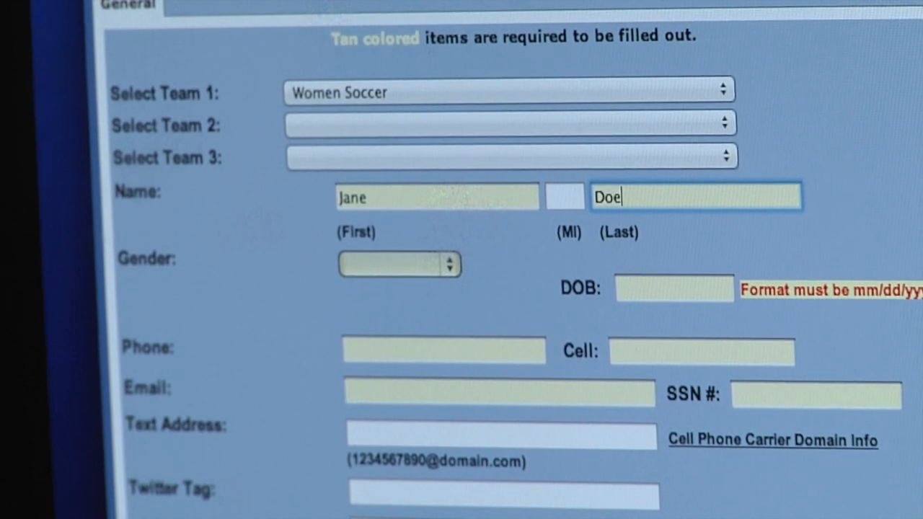
click(399, 264)
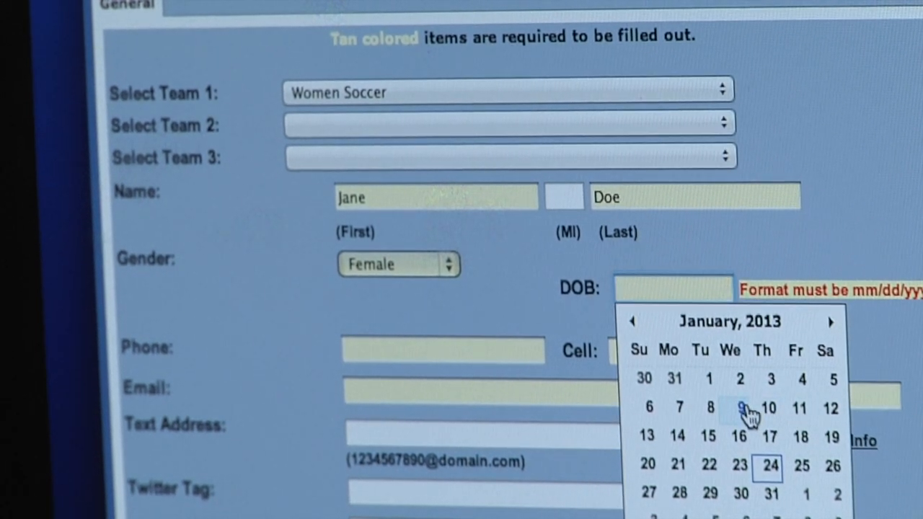
click(739, 407)
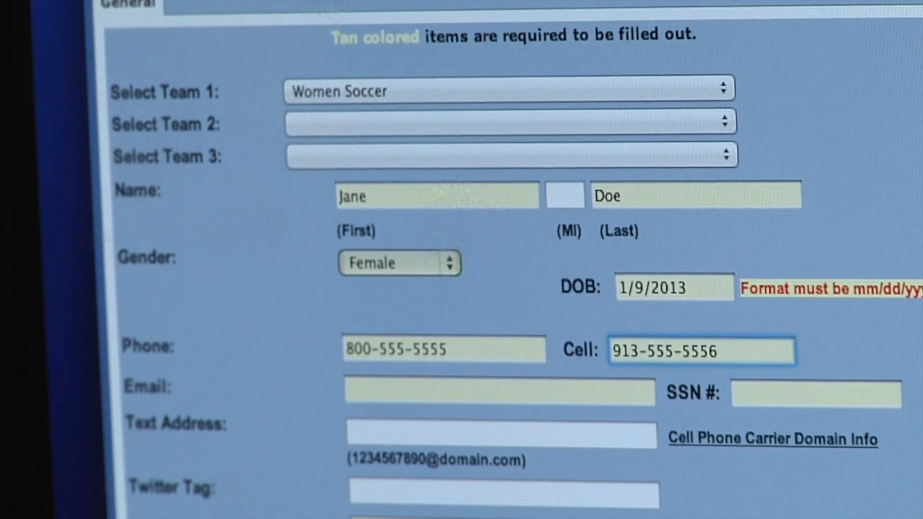
click(499, 392)
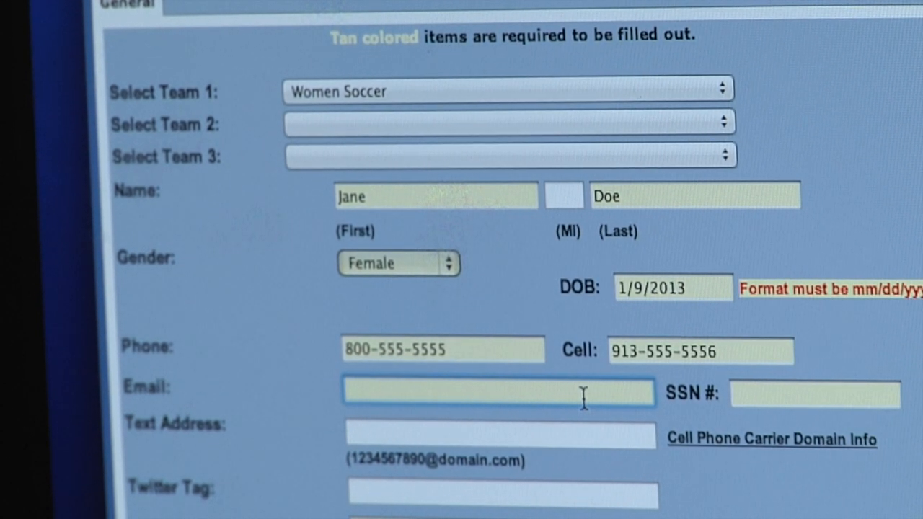
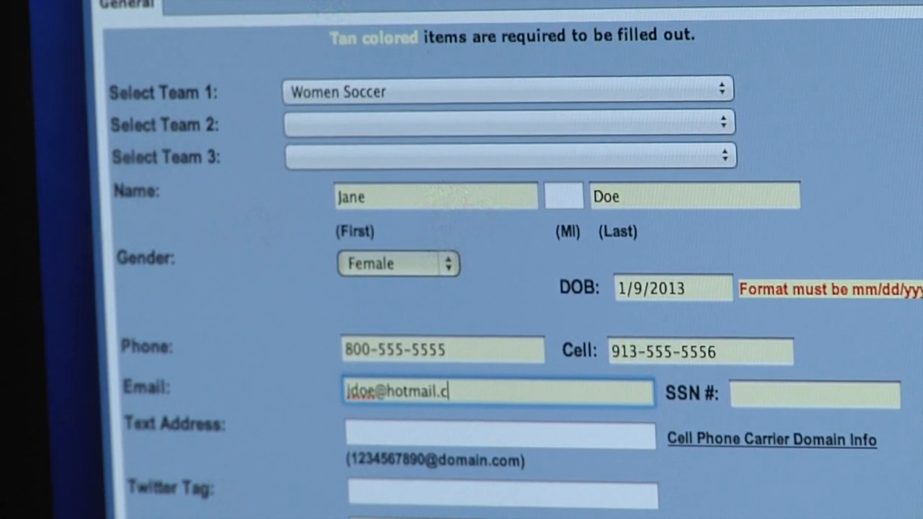
click(816, 394)
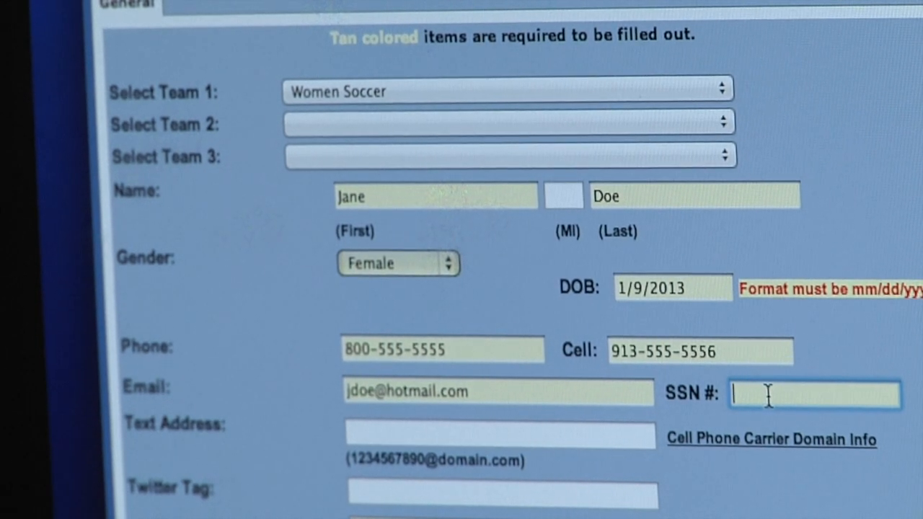
text(123456789)
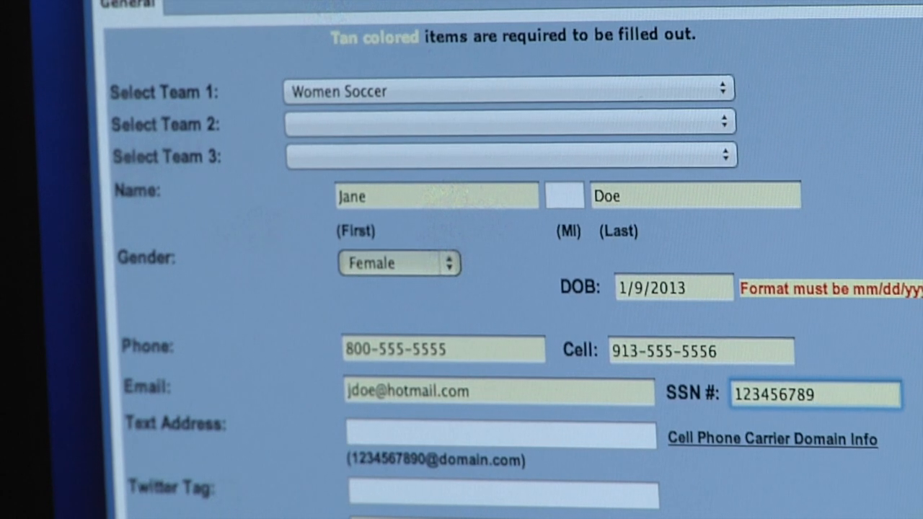
Enter the college residence address 12345 College Blvd, Overland Park, KS 66012
scroll(down, 3)
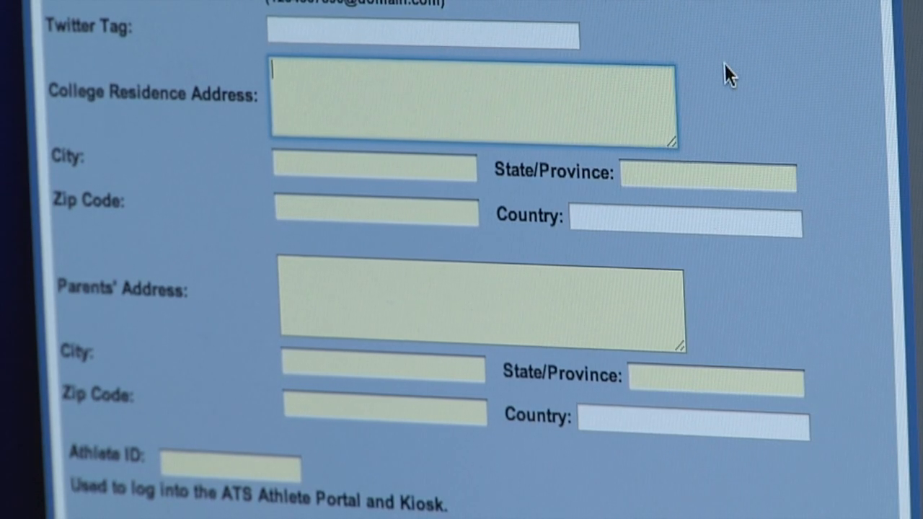
text(12345 Coll)
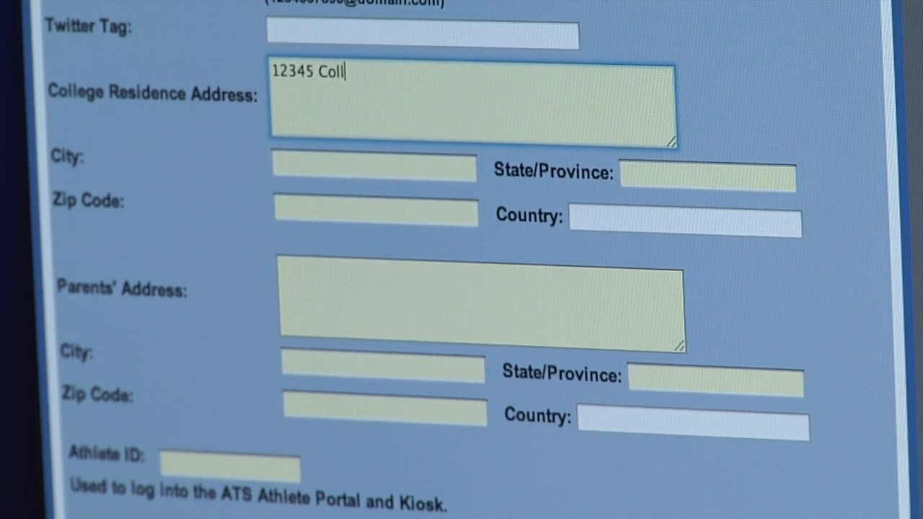
text(ege Blvd)
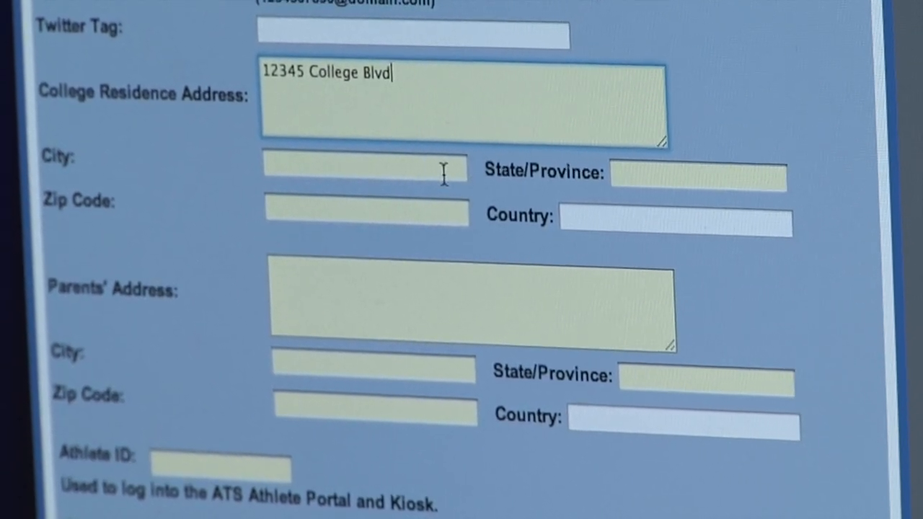
text(Ov)
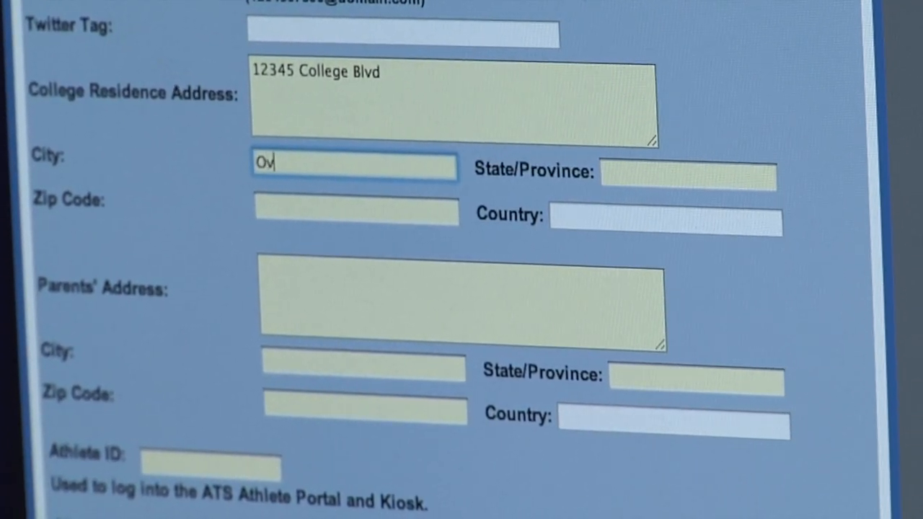
text(erland P)
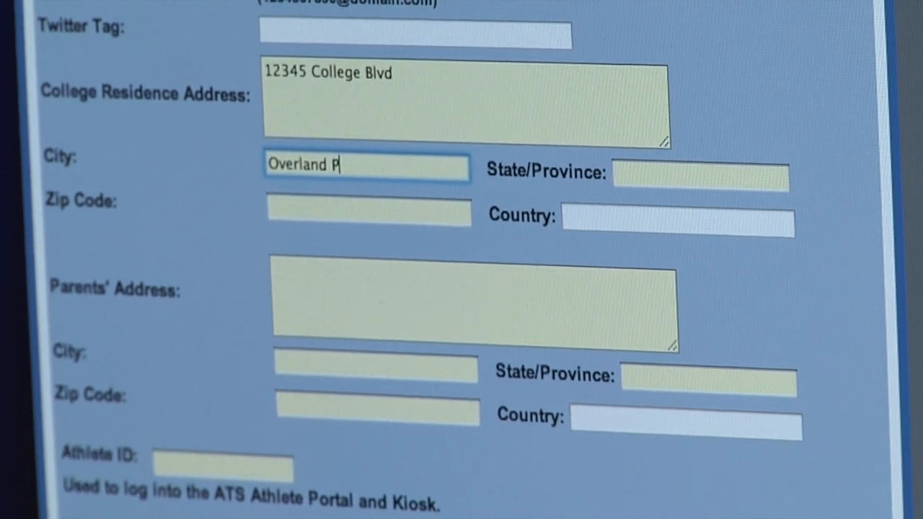
text(KS)
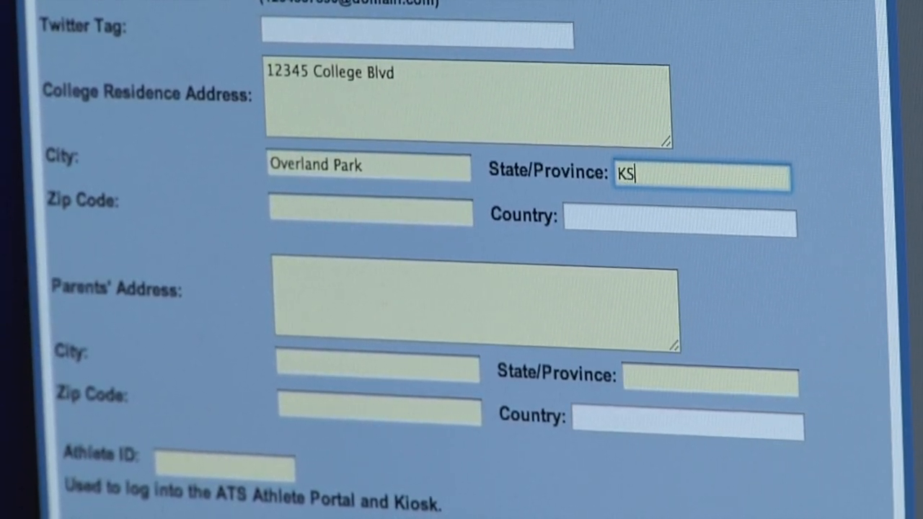
click(369, 211)
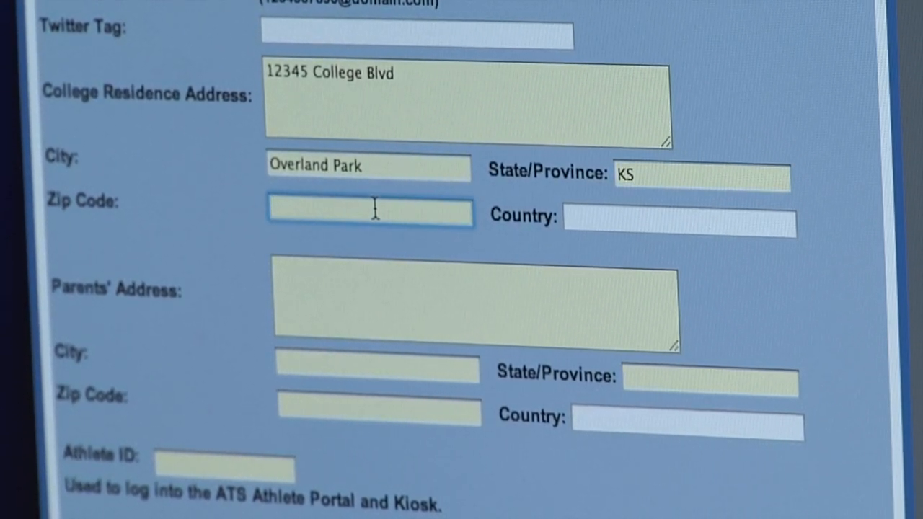
text(66012)
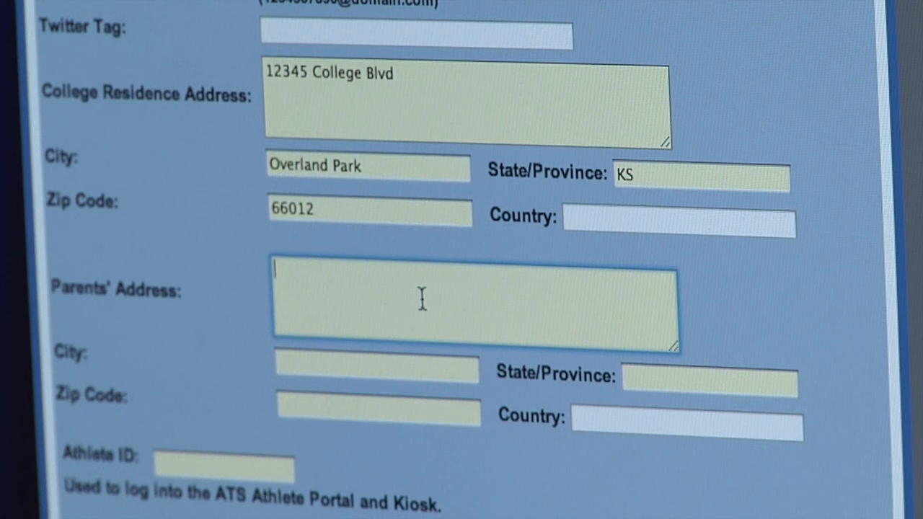
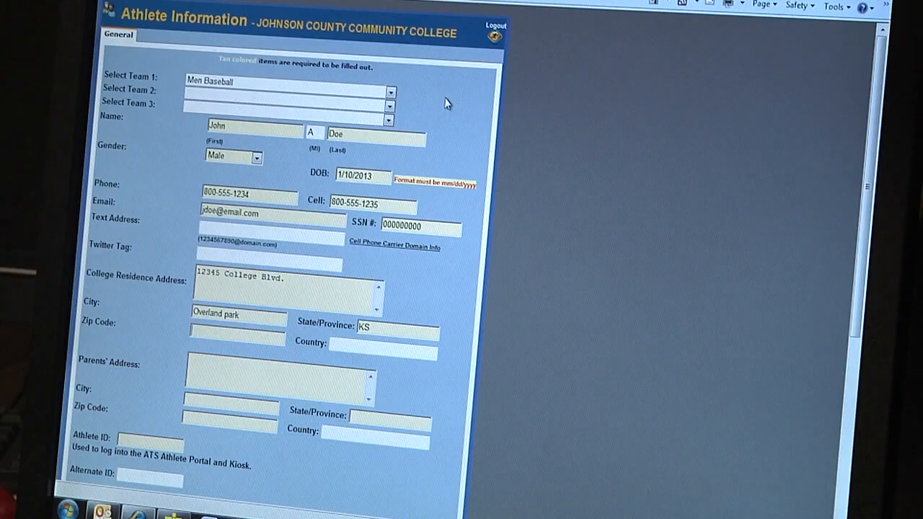
Enter the athlete's portal password
scroll(down, 3)
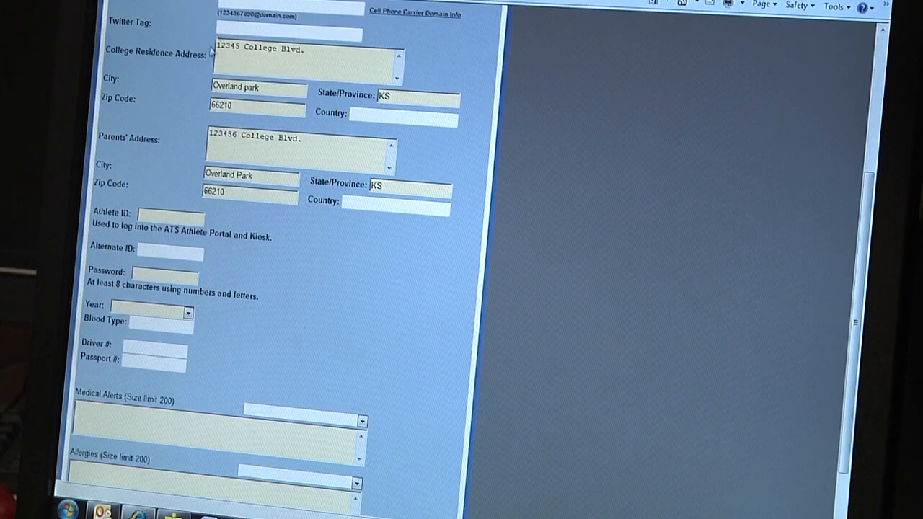
mouse_move(257, 138)
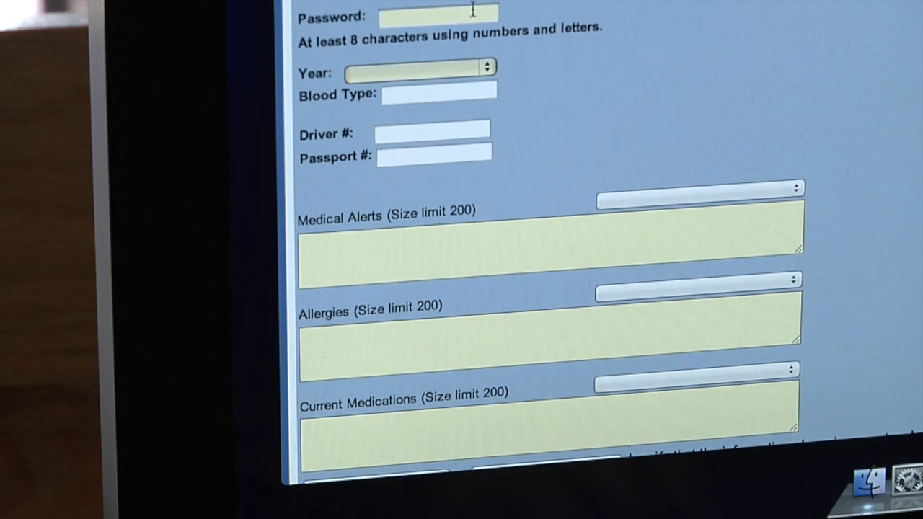
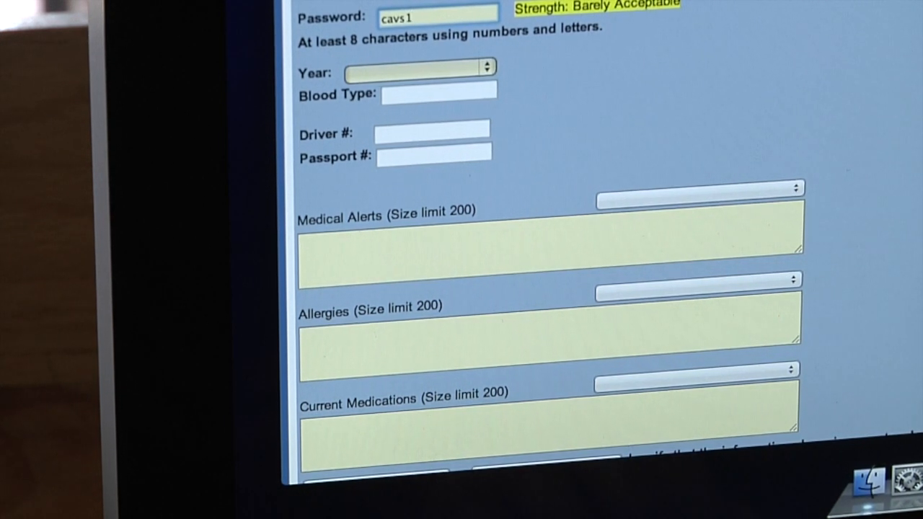
mouse_move(672, 75)
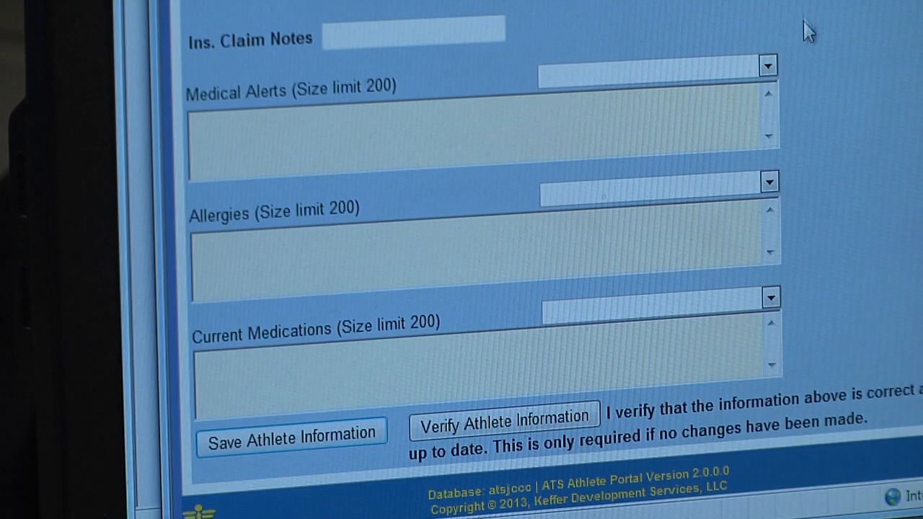
mouse_move(767, 65)
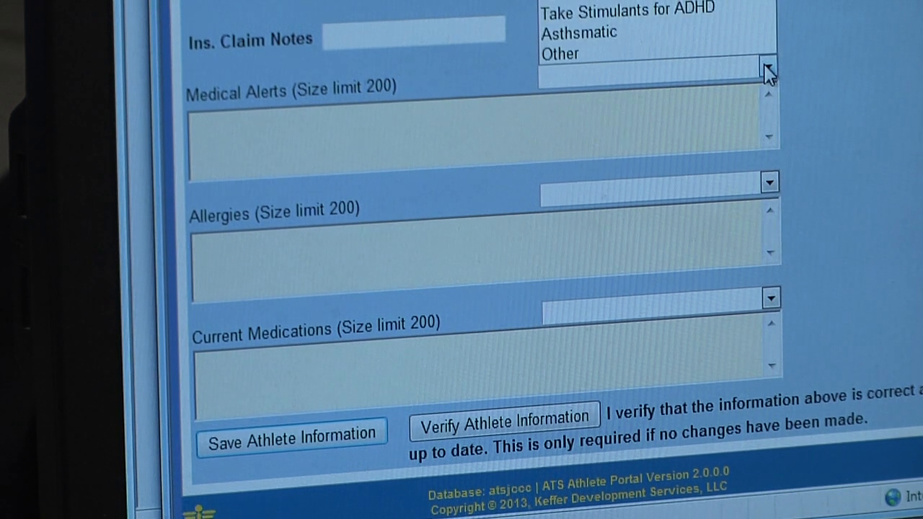
Choose the athlete's medical alert from the common medical alerts list
click(765, 69)
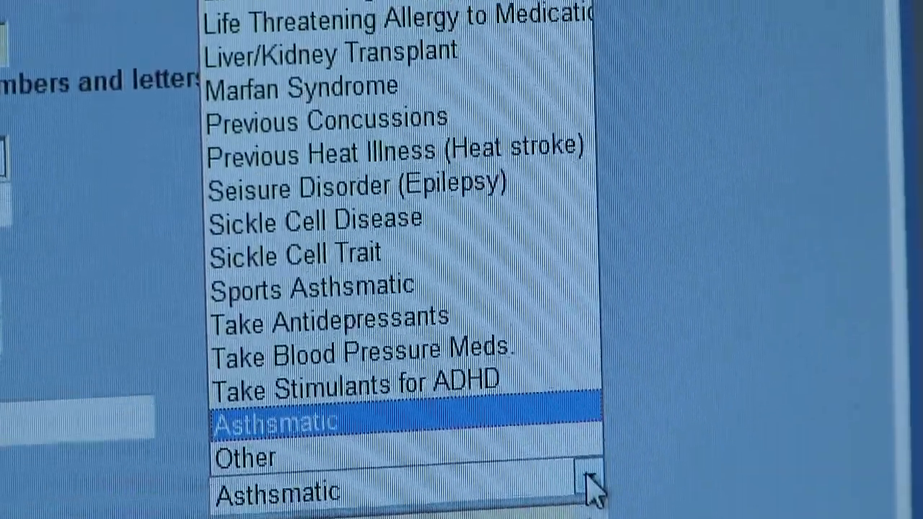
scroll(up, 3)
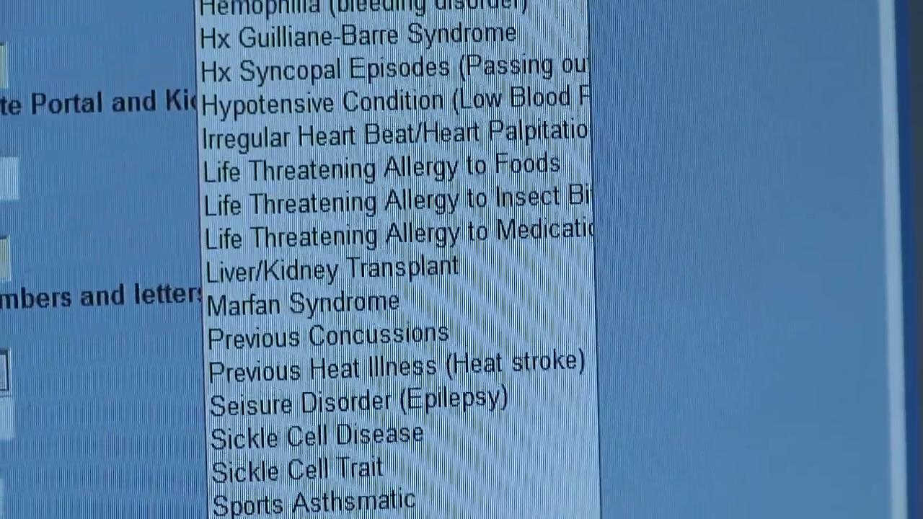
scroll(up, 3)
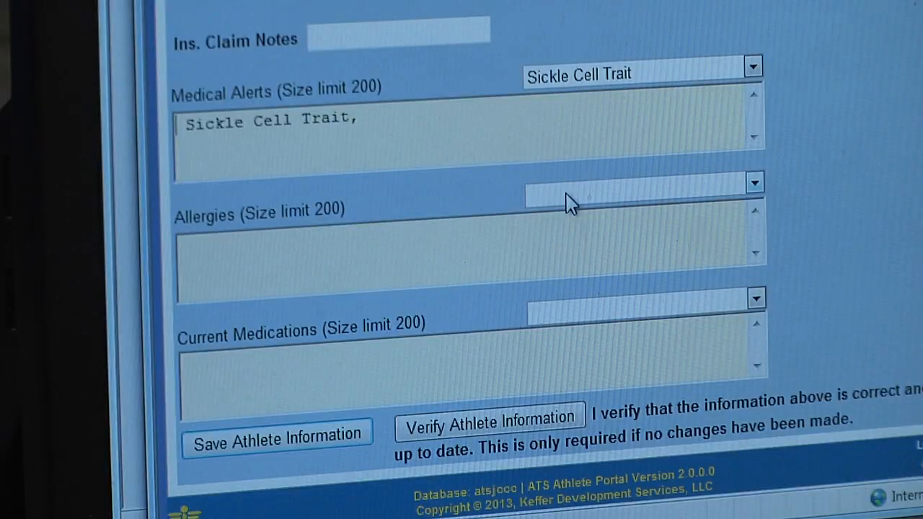
click(753, 66)
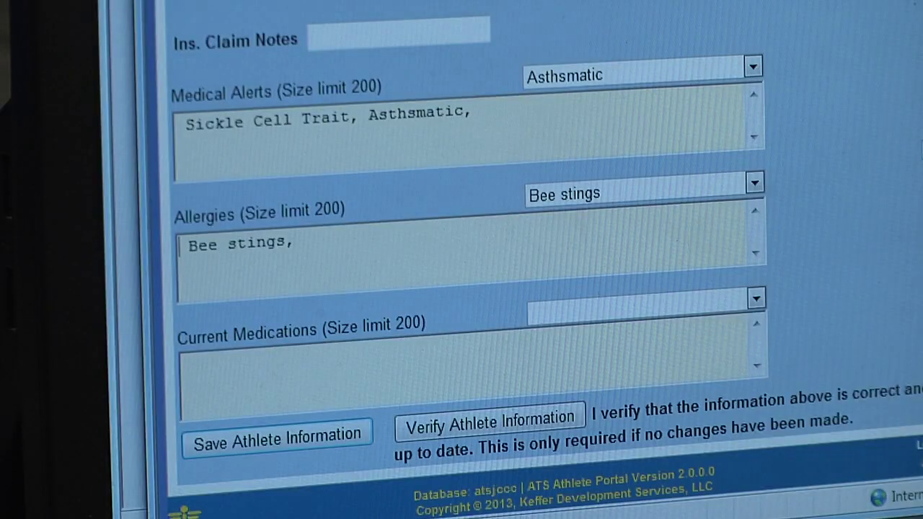
Add Zoloft as a current medication and save the athlete's general information
click(756, 298)
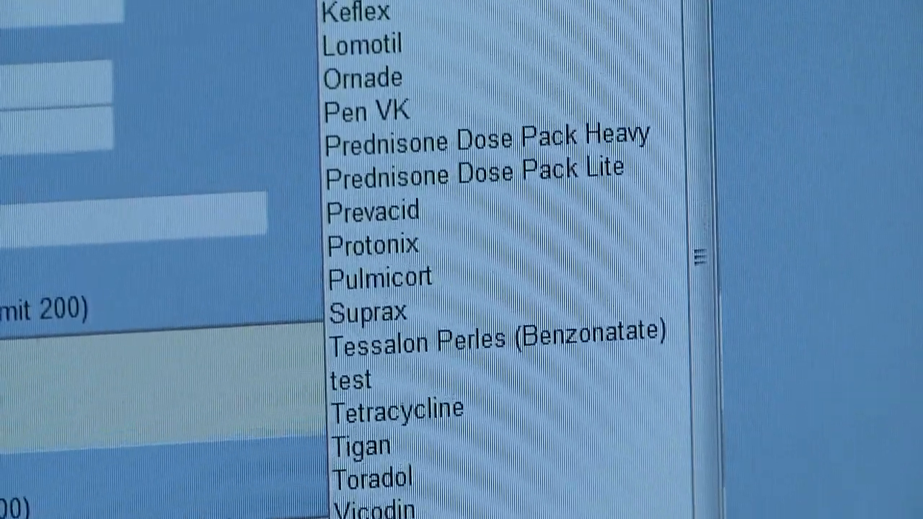
scroll(up, 3)
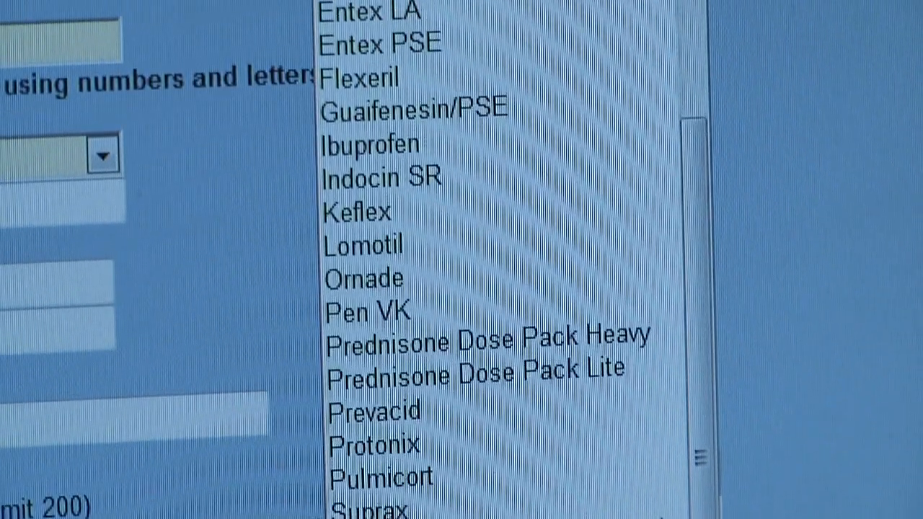
scroll(up, 3)
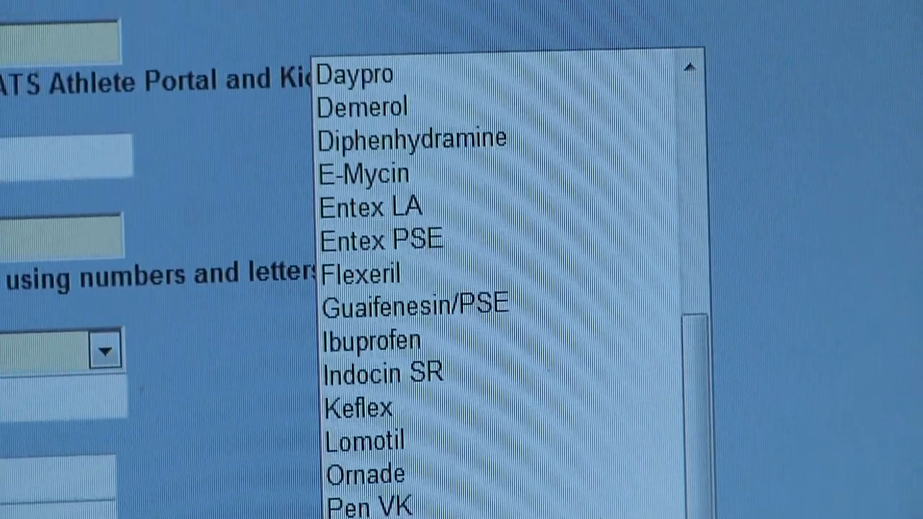
scroll(up, 3)
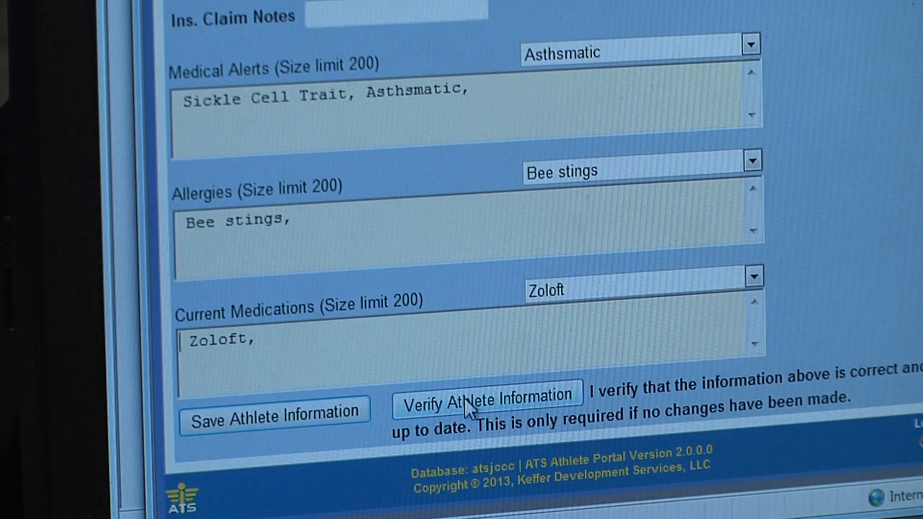
mouse_move(485, 395)
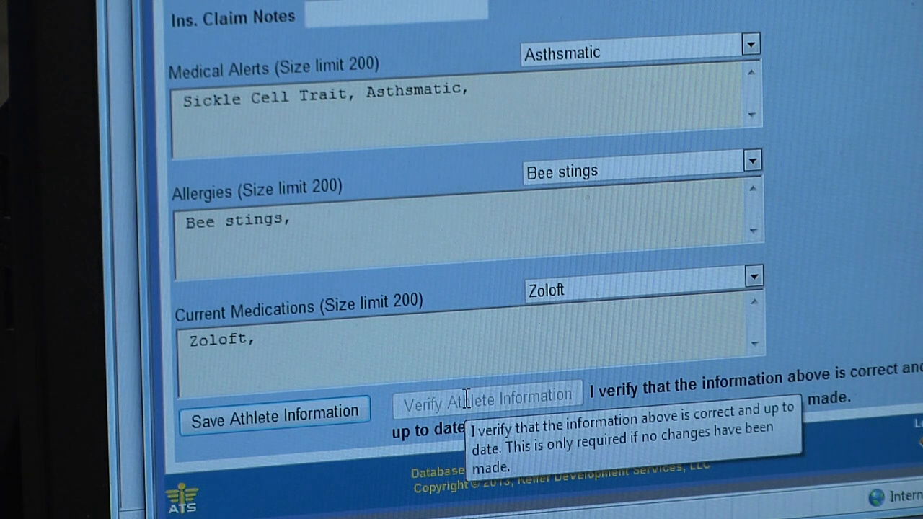
mouse_move(330, 417)
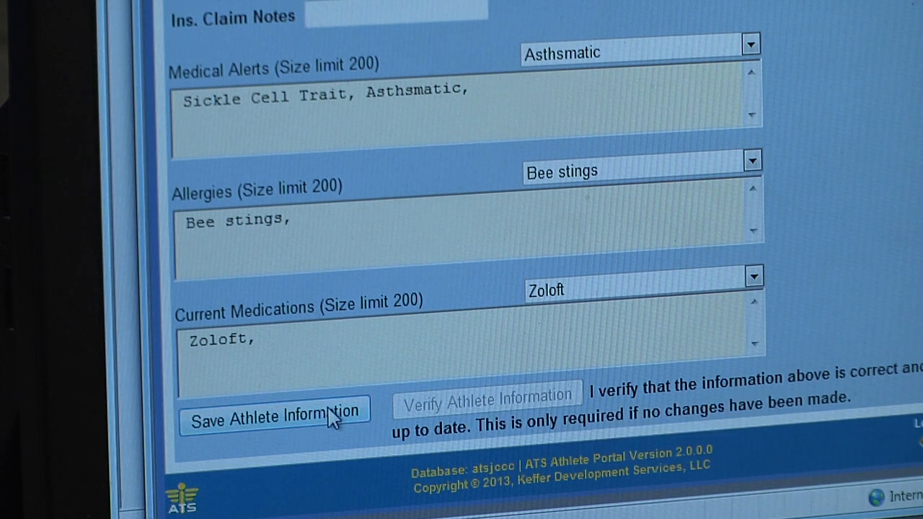
click(274, 418)
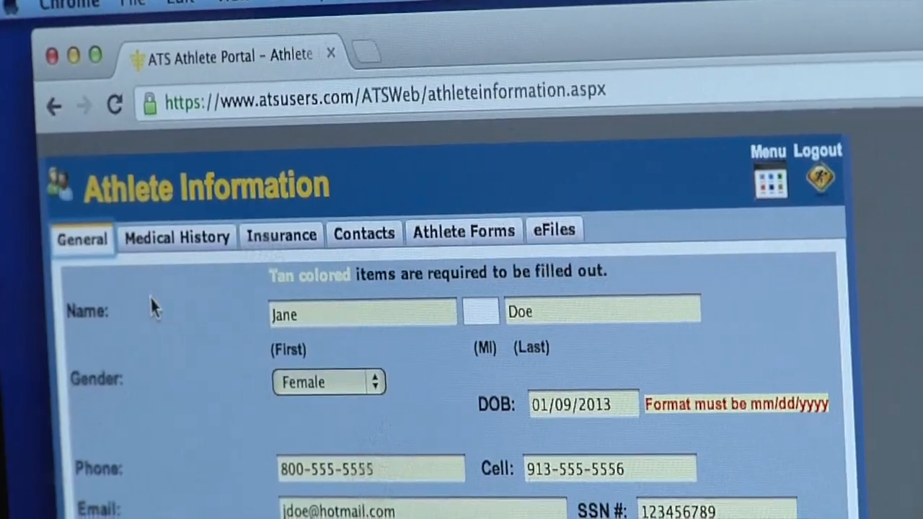
Answer the Medical History questions, including the heart test question, with No
click(176, 236)
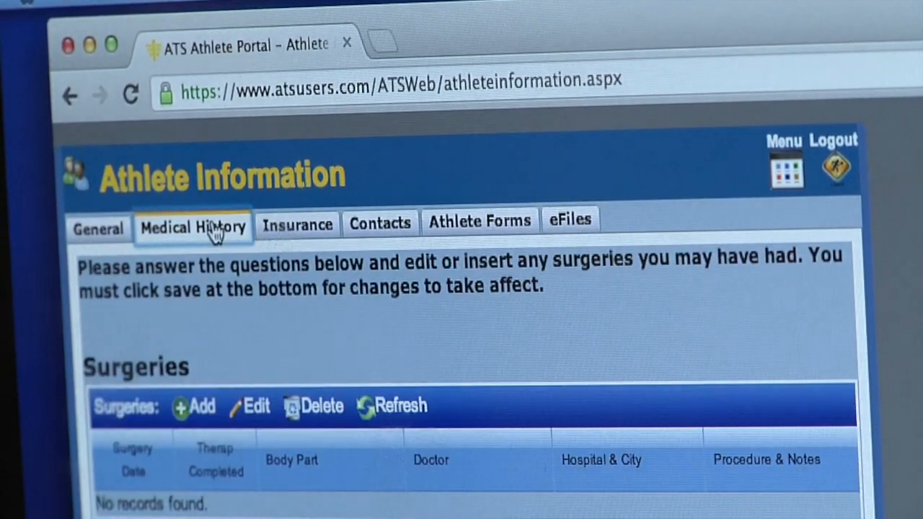
scroll(down, 3)
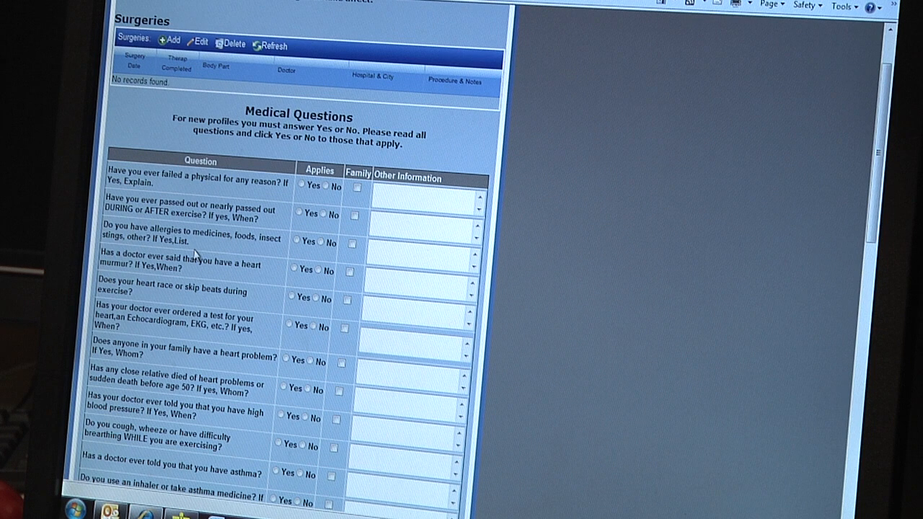
mouse_move(203, 189)
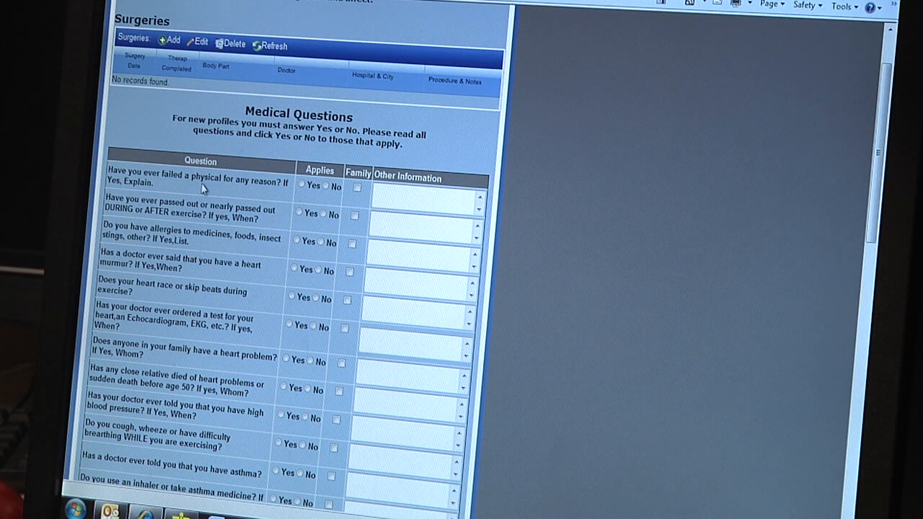
mouse_move(303, 191)
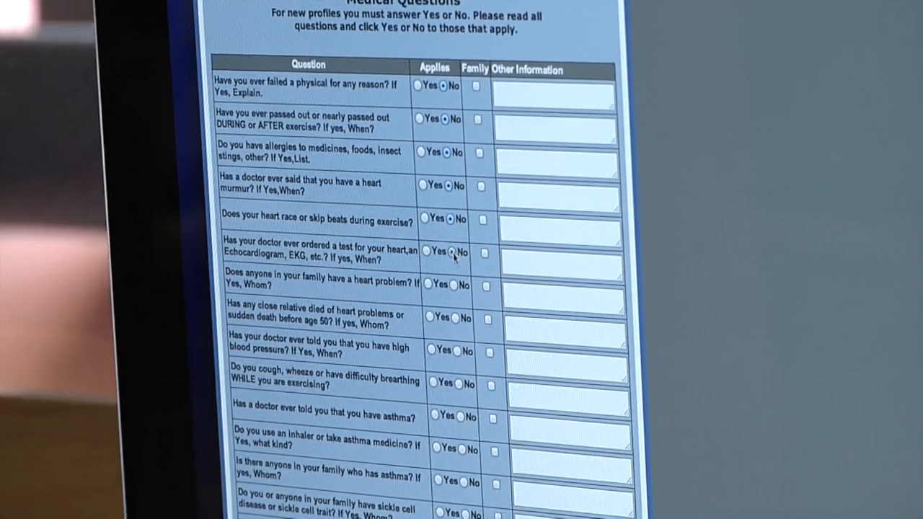
click(454, 286)
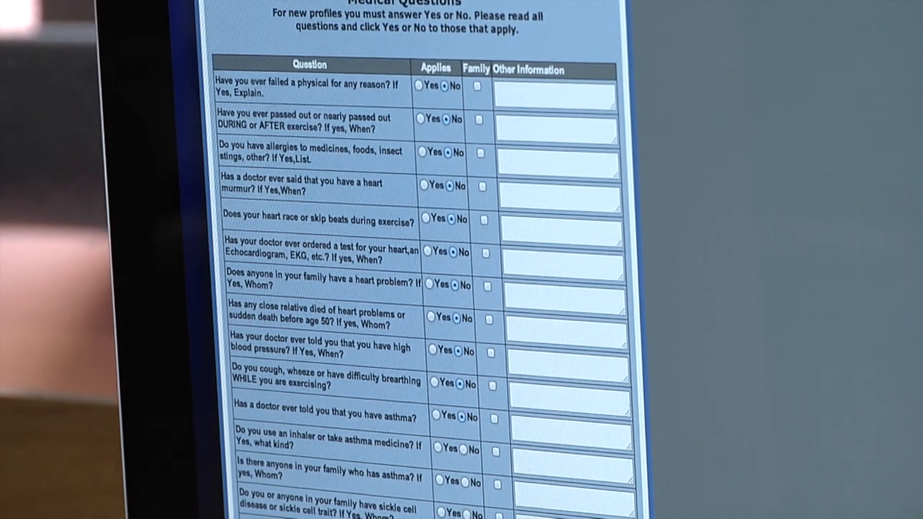
scroll(down, 3)
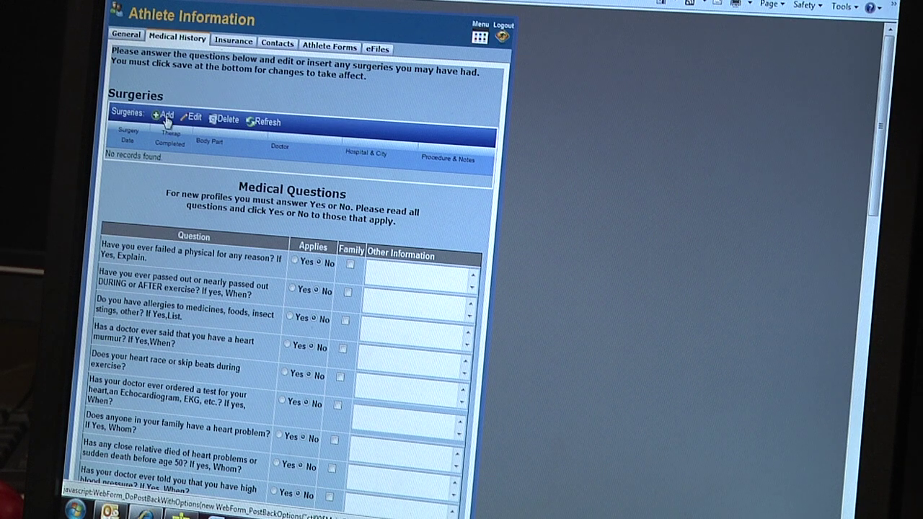
click(165, 116)
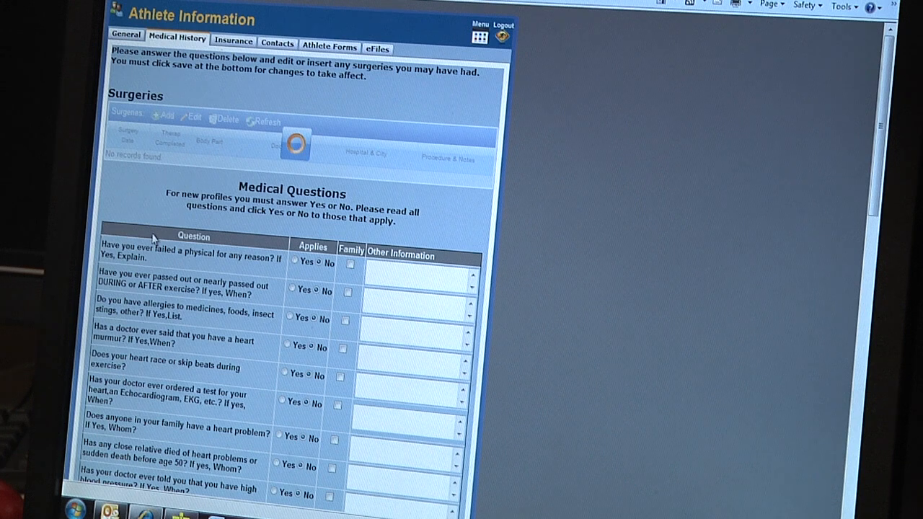
click(165, 115)
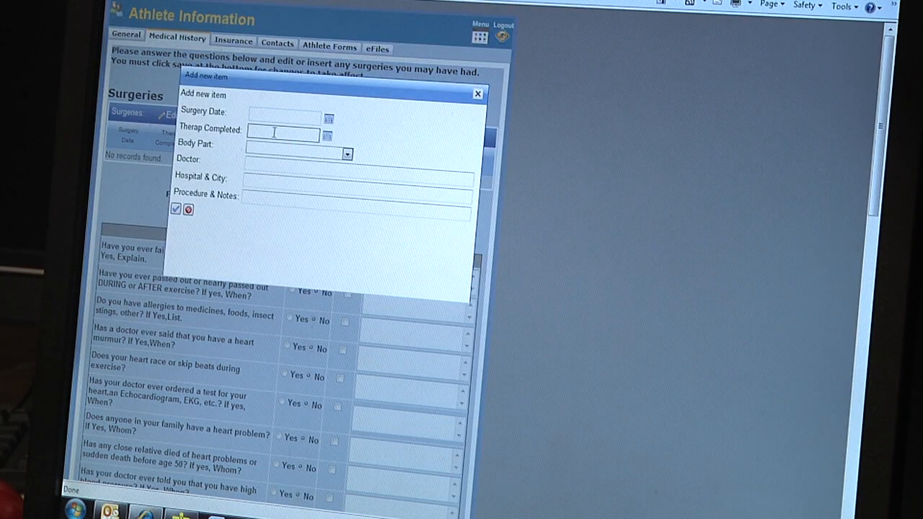
mouse_move(317, 163)
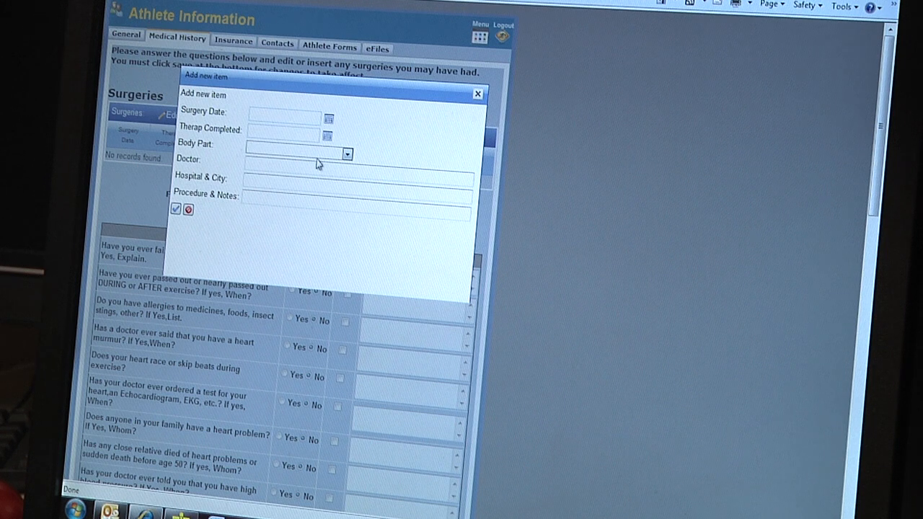
click(346, 152)
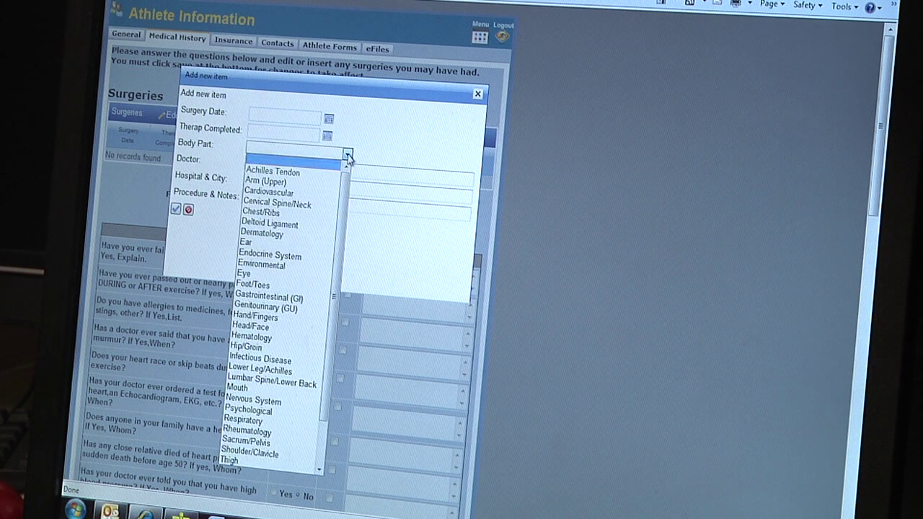
click(347, 153)
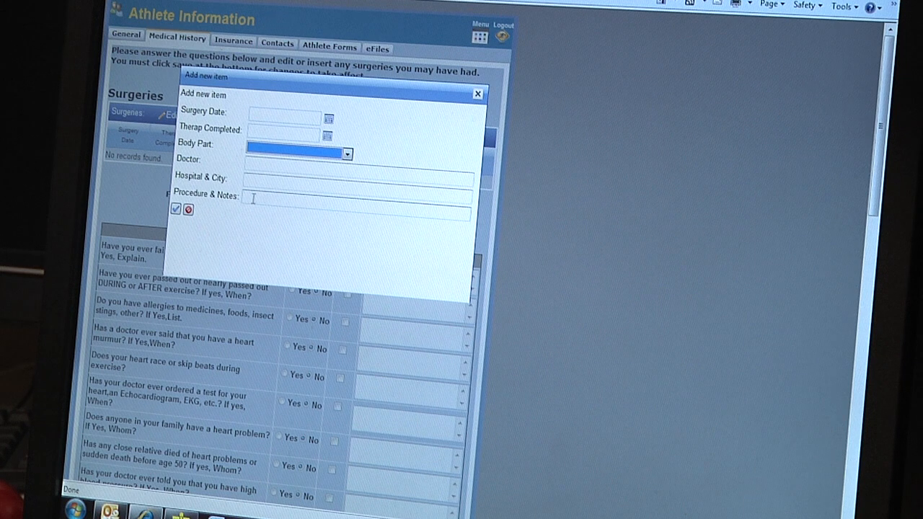
mouse_move(317, 205)
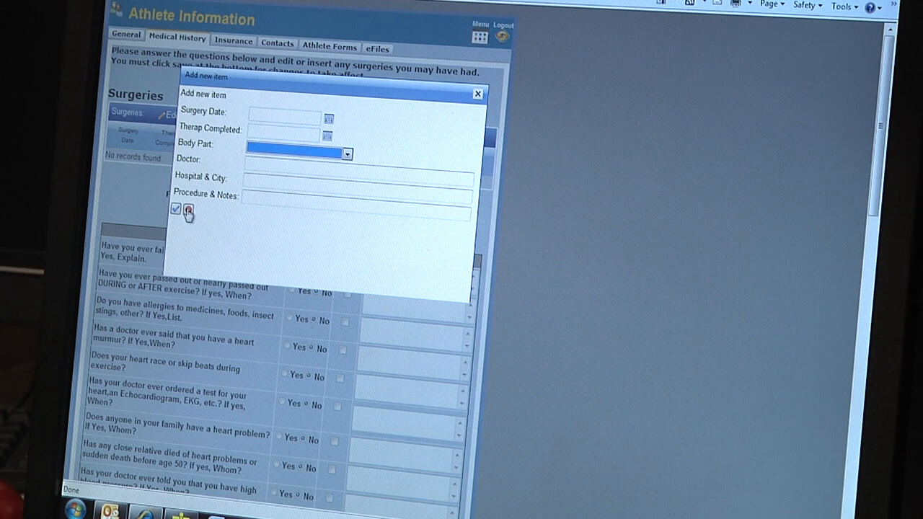
mouse_move(276, 162)
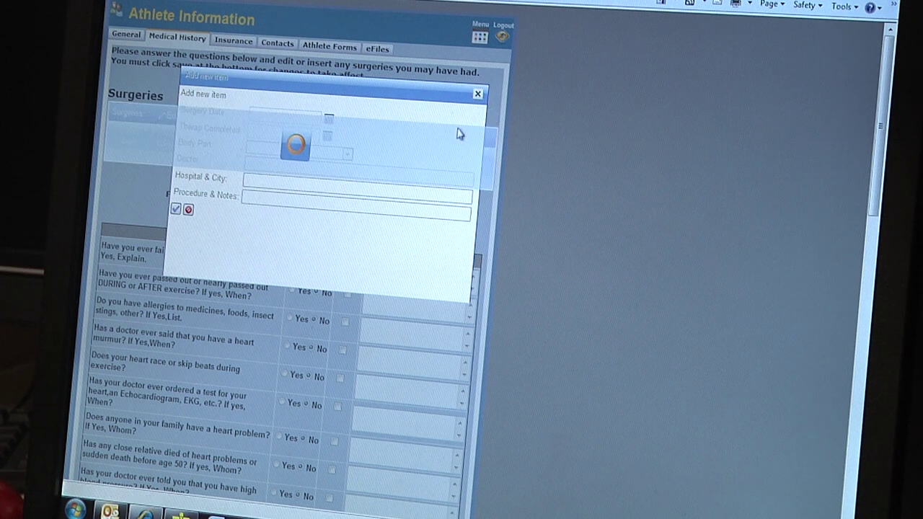
click(476, 94)
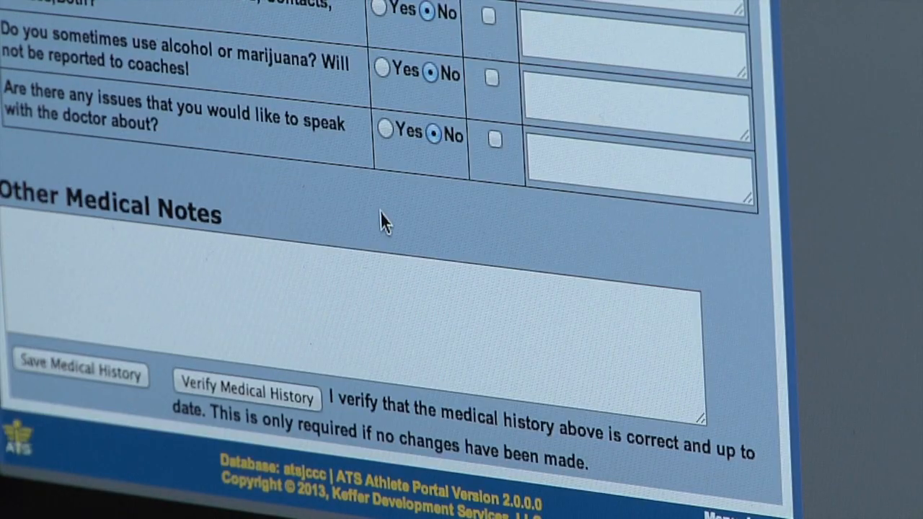
mouse_move(303, 209)
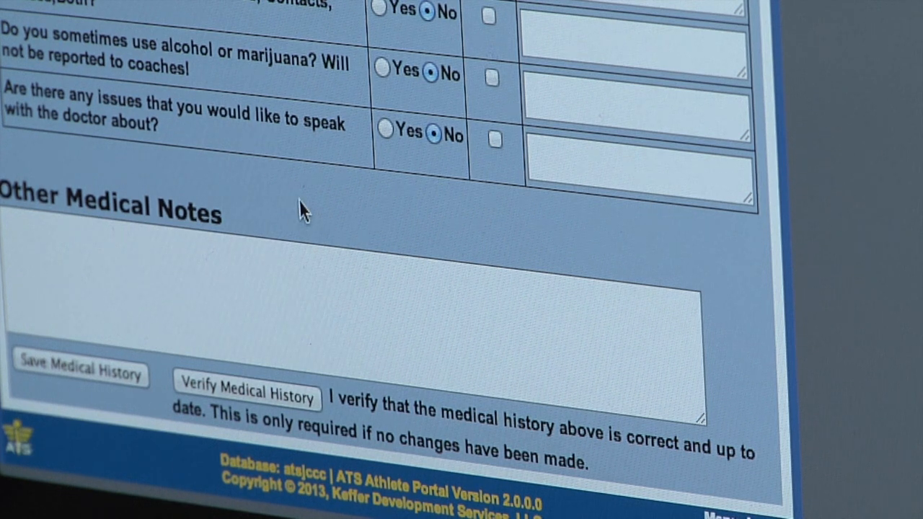
mouse_move(228, 395)
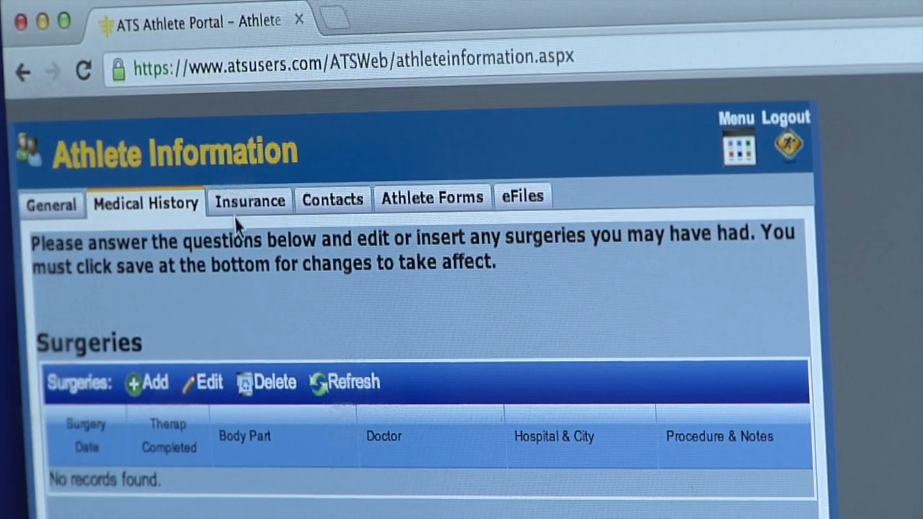
Add a new insurance entry with Blue Choice-Preferred Care Blue (BCBS) as the company
click(250, 199)
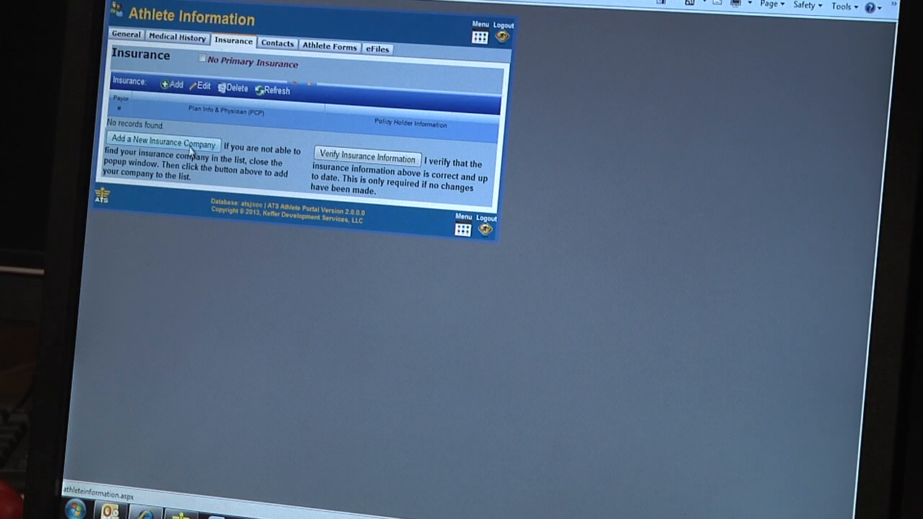
click(161, 144)
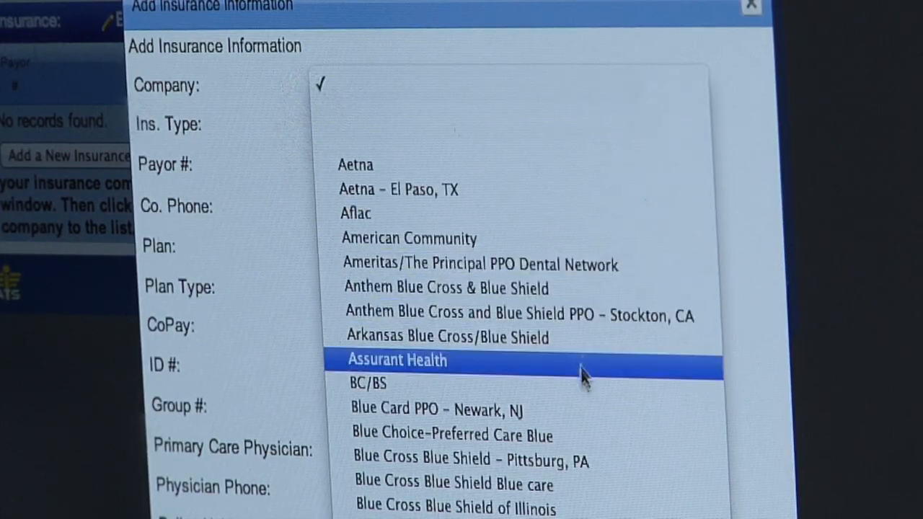
click(452, 435)
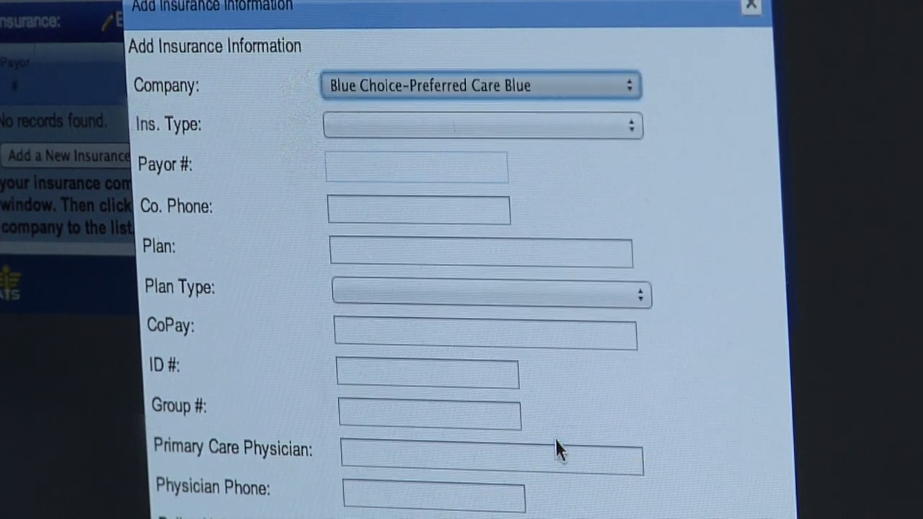
mouse_move(445, 156)
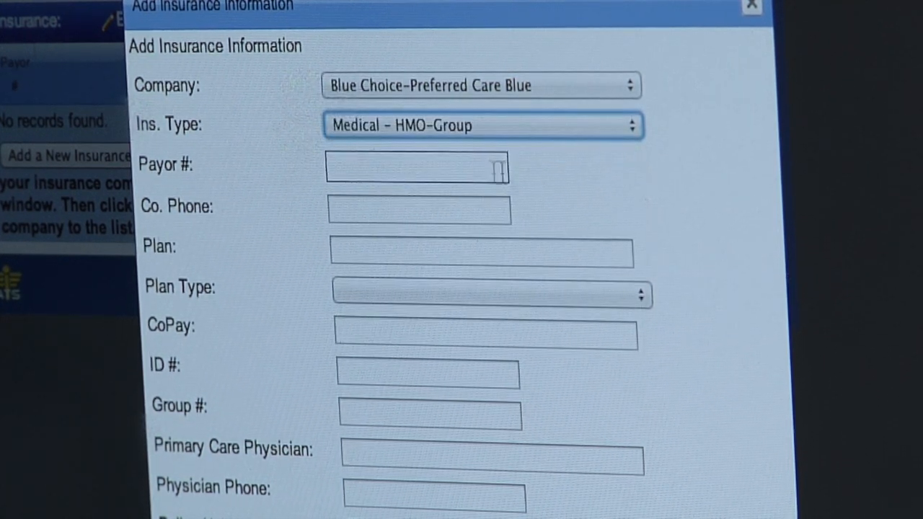
click(417, 168)
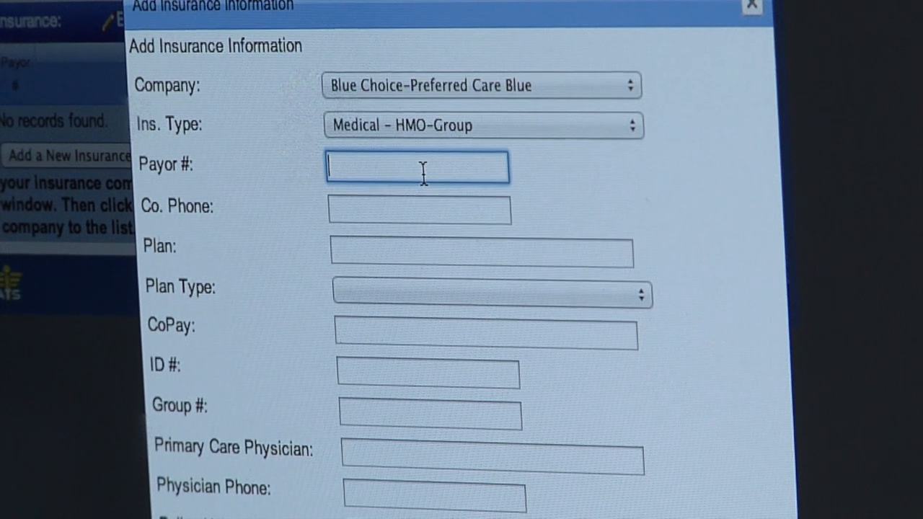
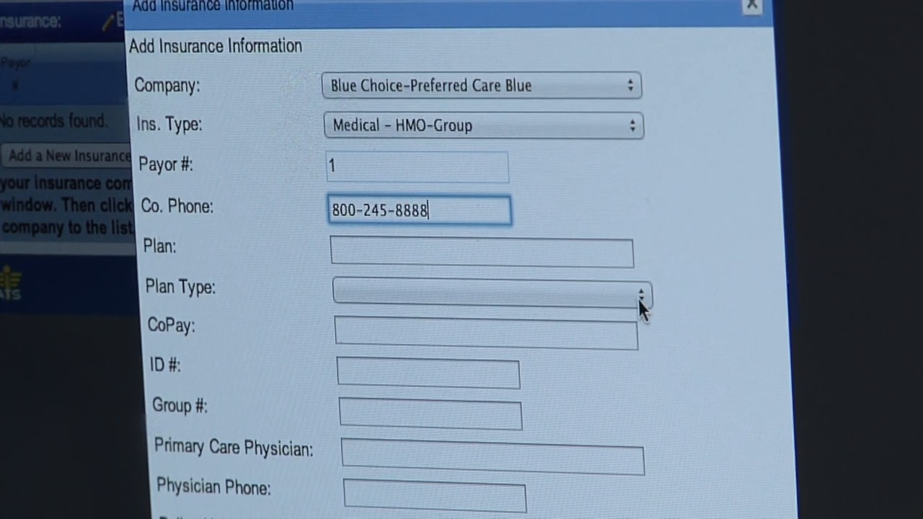
Set the plan type to PPO-Group and enter the policy ID number
click(632, 291)
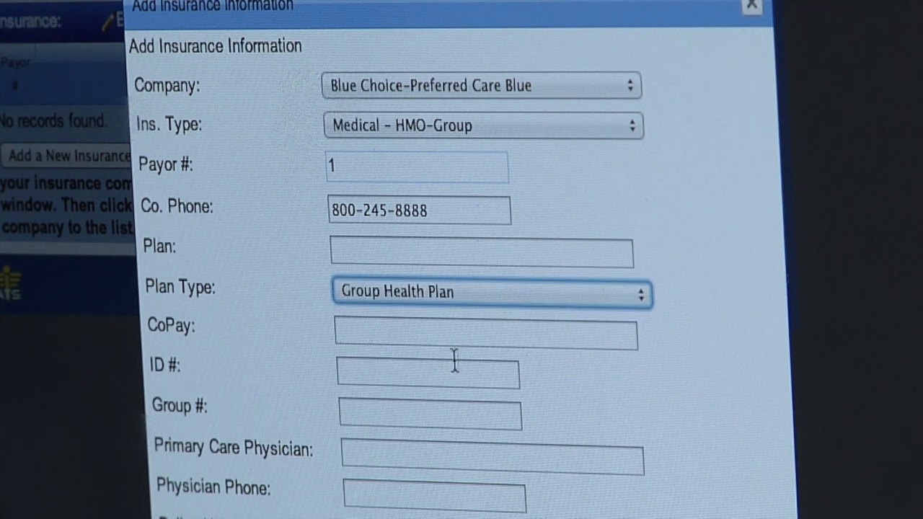
click(427, 374)
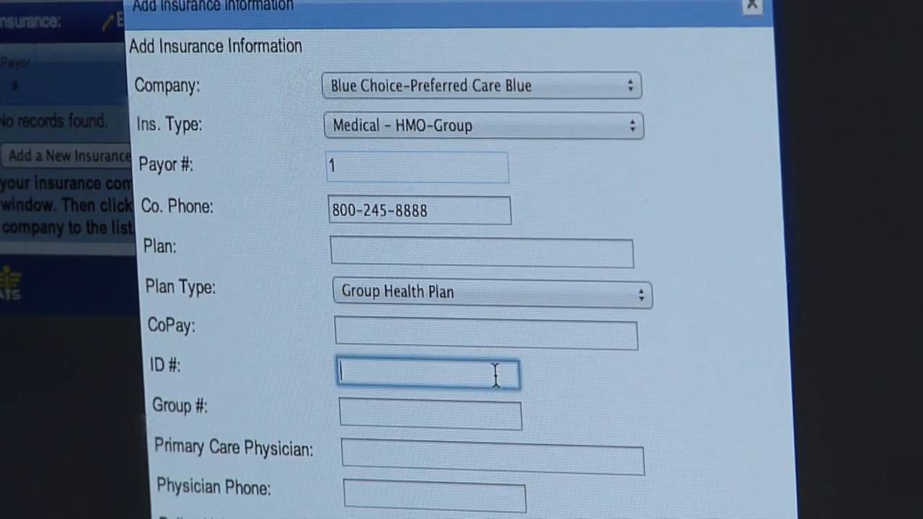
text(0097)
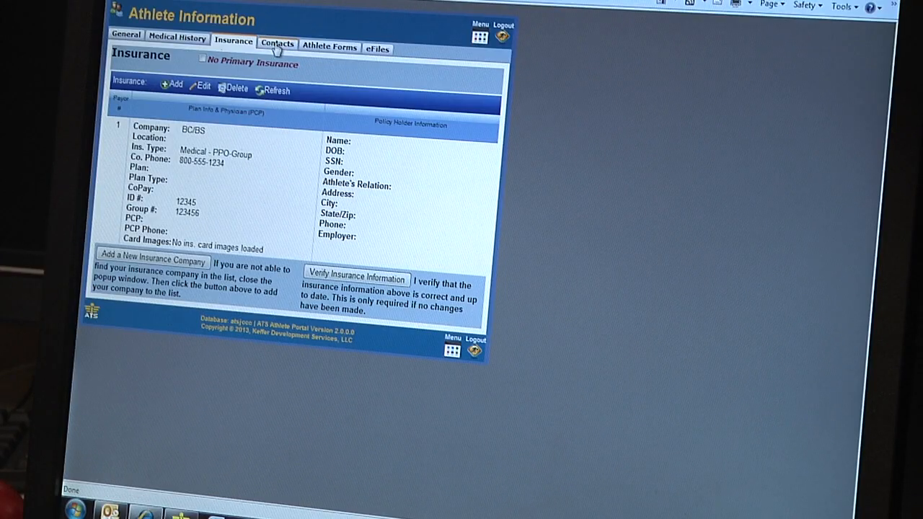
Add an emergency contact James with contact order 1 and relationship Father
click(277, 44)
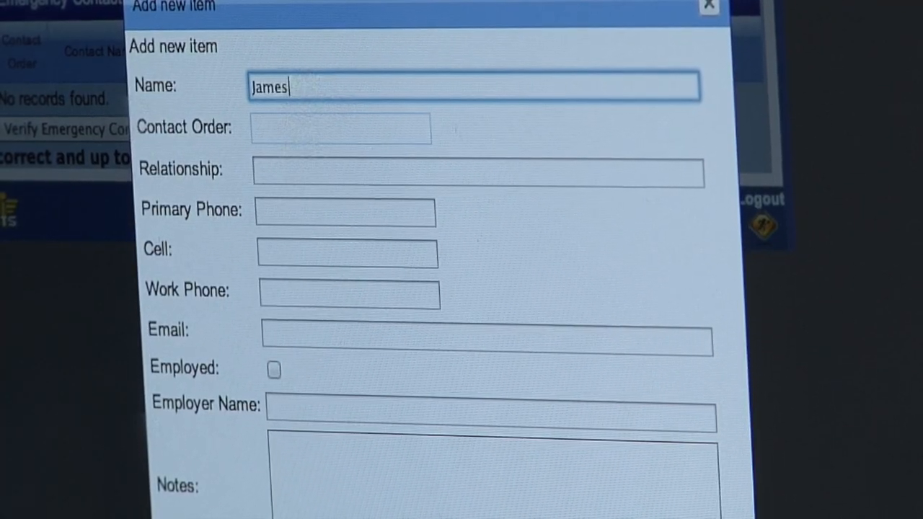
click(341, 127)
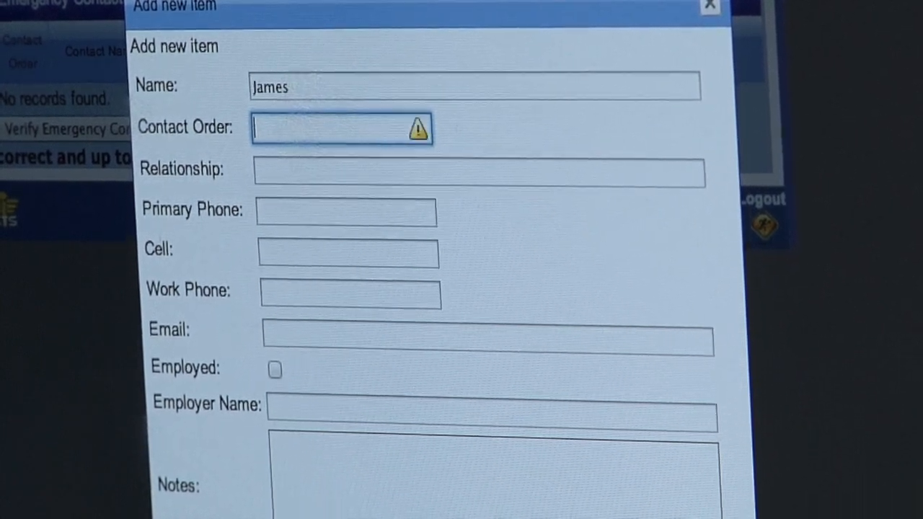
text(1)
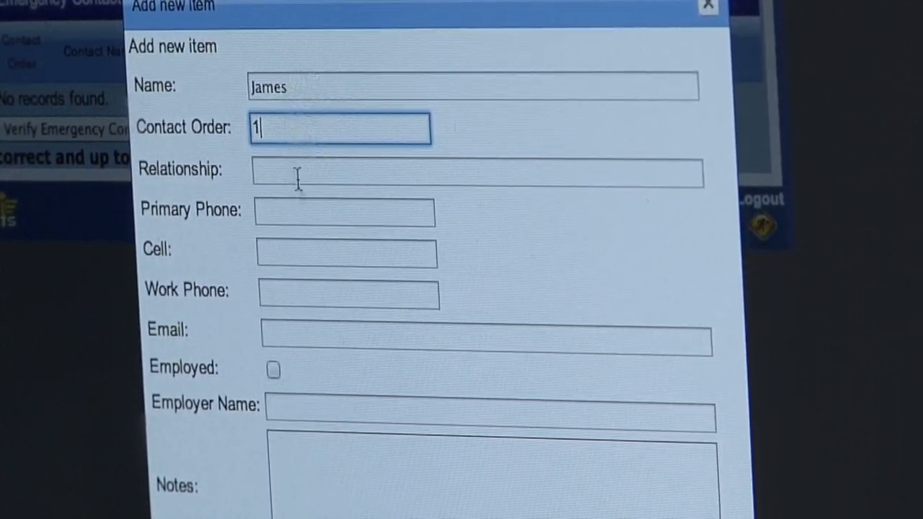
text(Father)
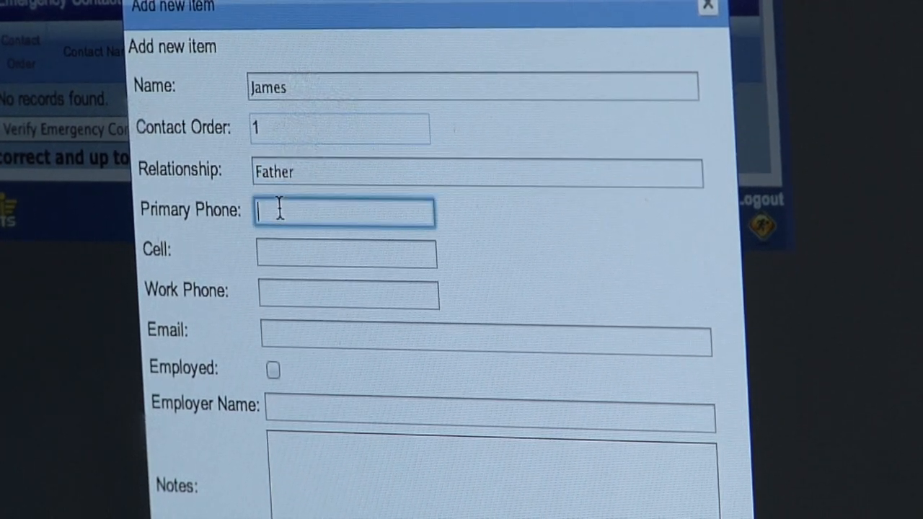
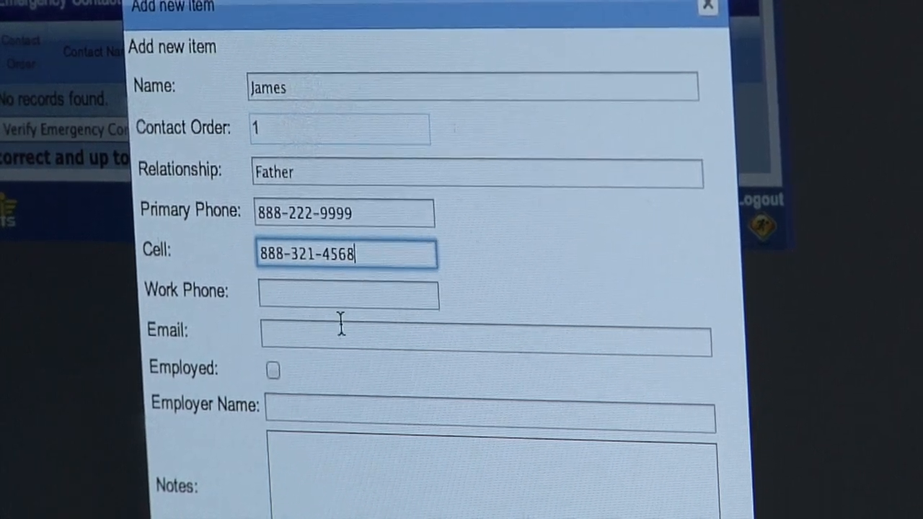
click(349, 294)
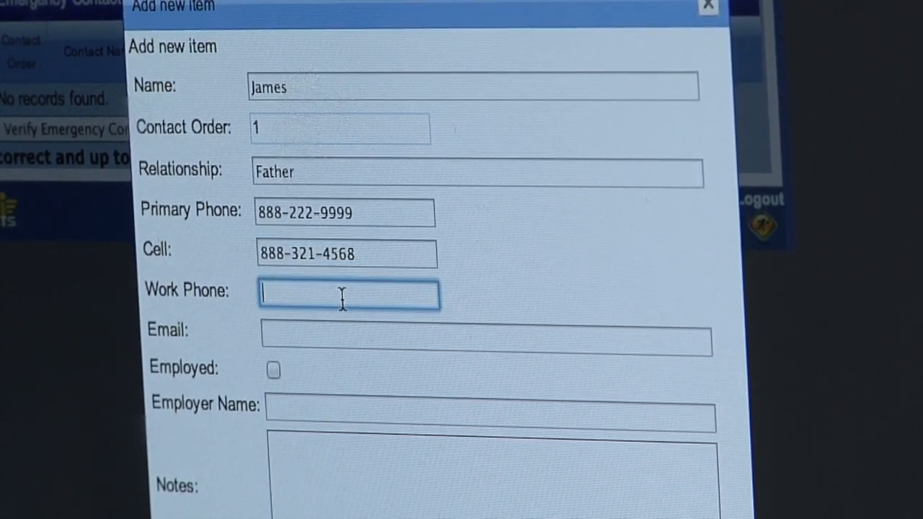
text(913-)
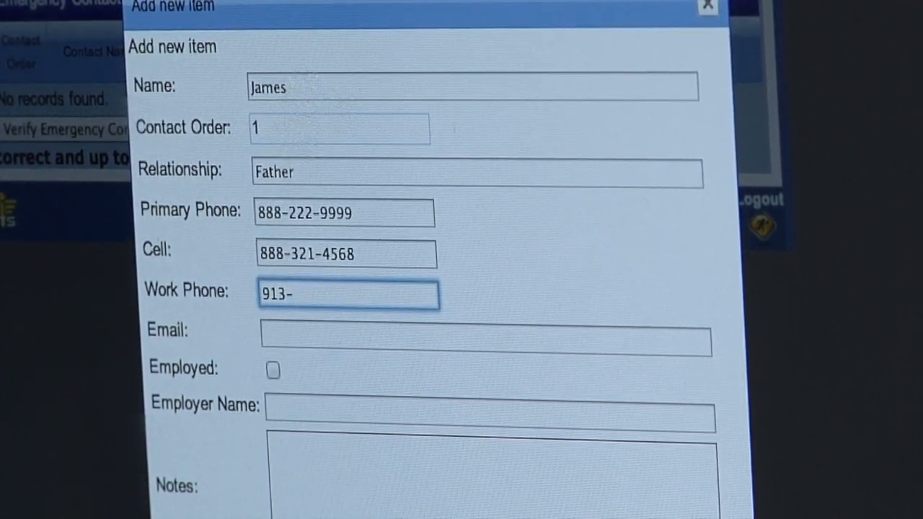
text(555-7)
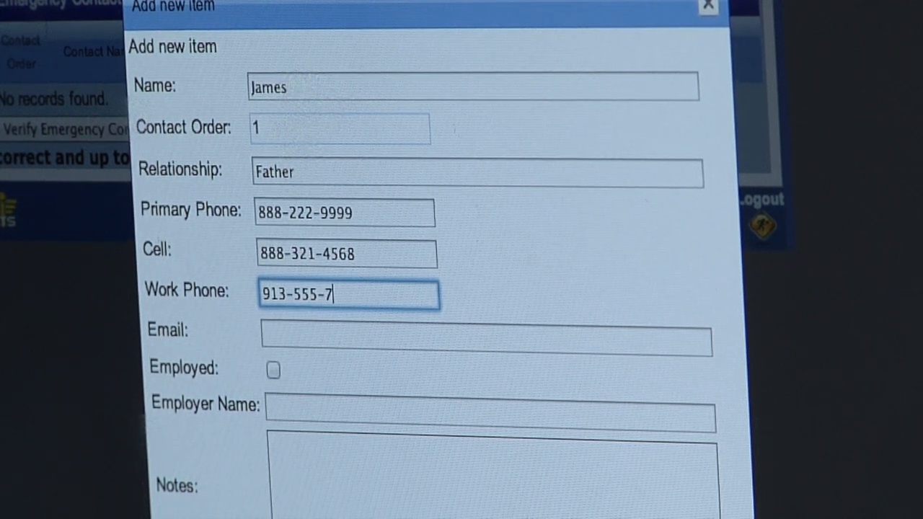
text(898)
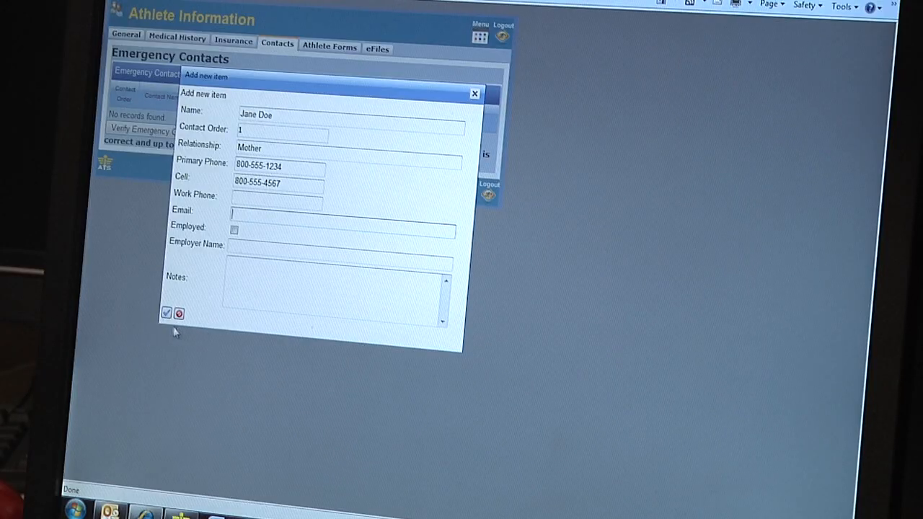
click(168, 313)
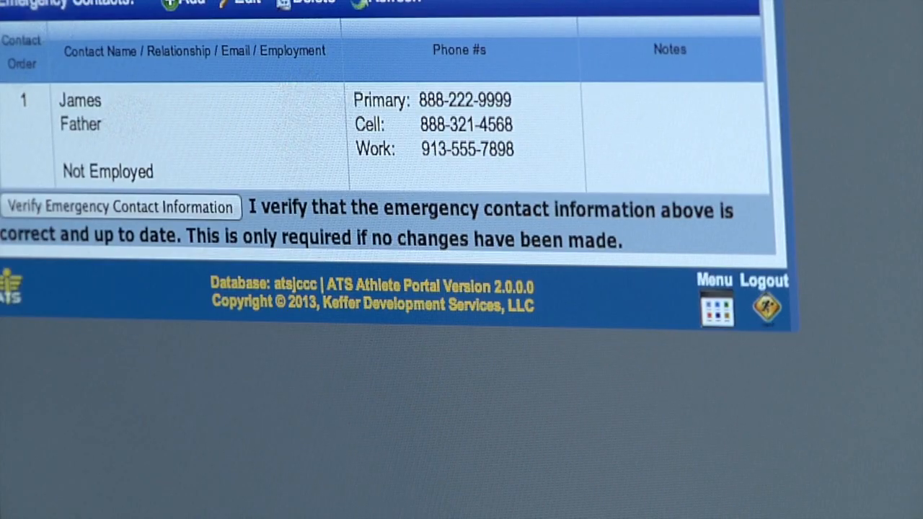
mouse_move(326, 185)
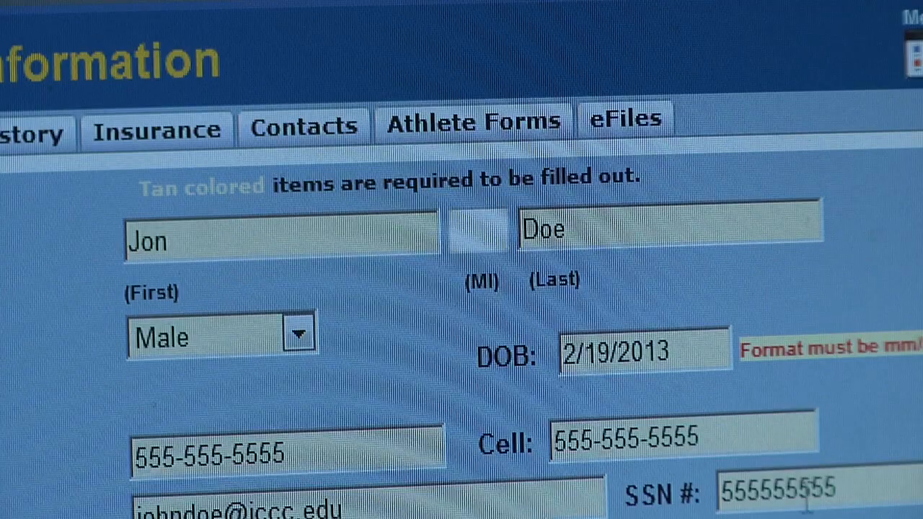
Select the Releases Revised 2013 form and read through its opening consent sections
click(473, 121)
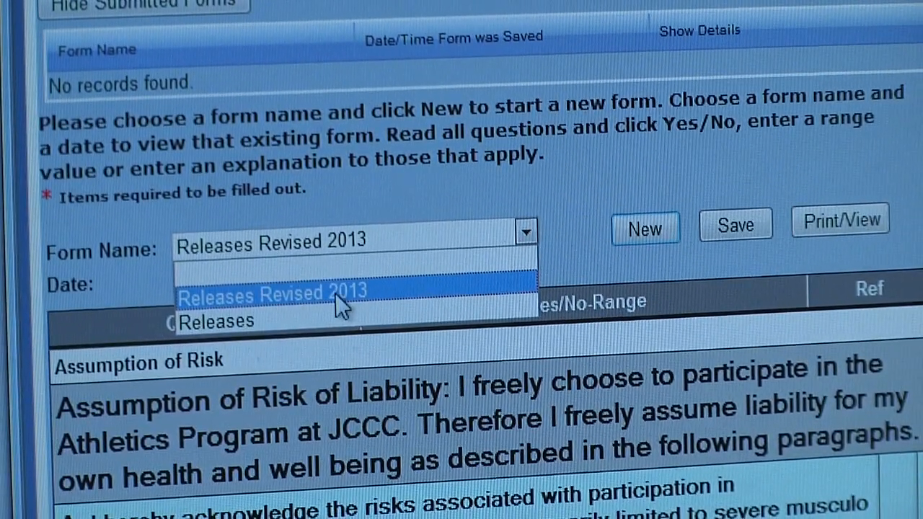
click(271, 295)
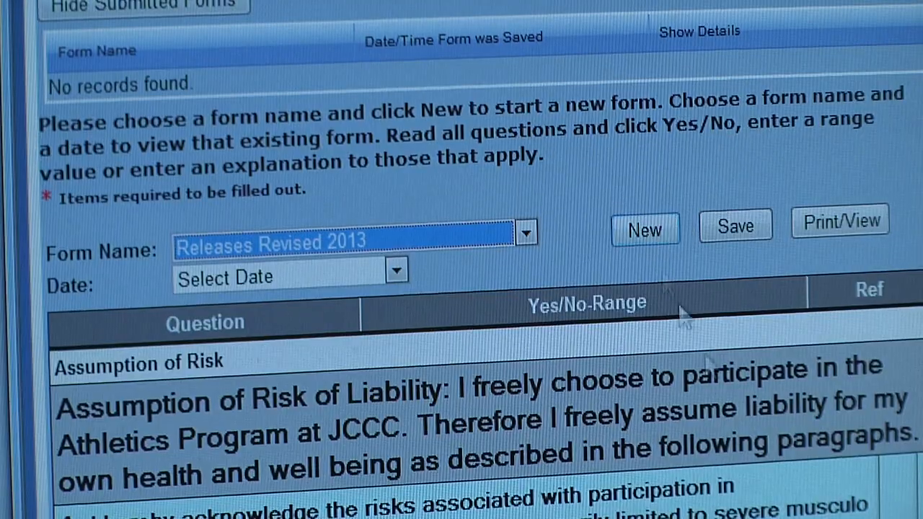
scroll(down, 3)
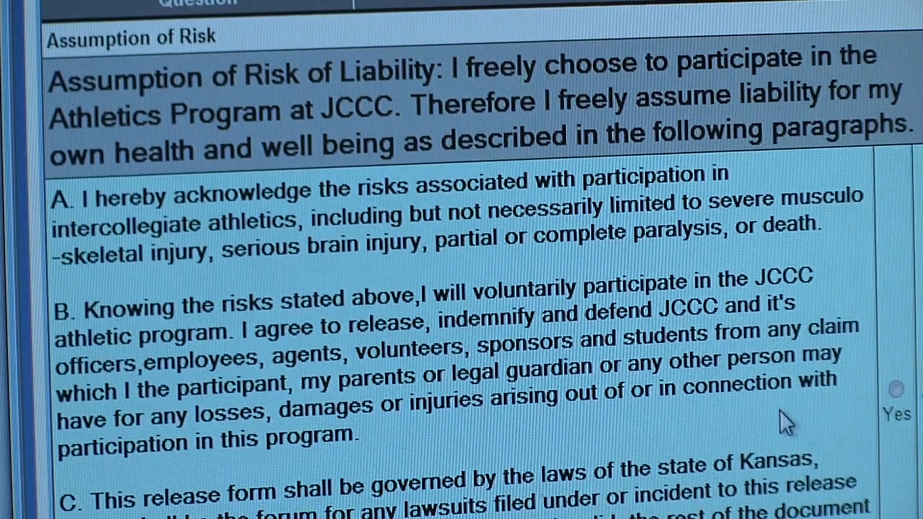
scroll(down, 3)
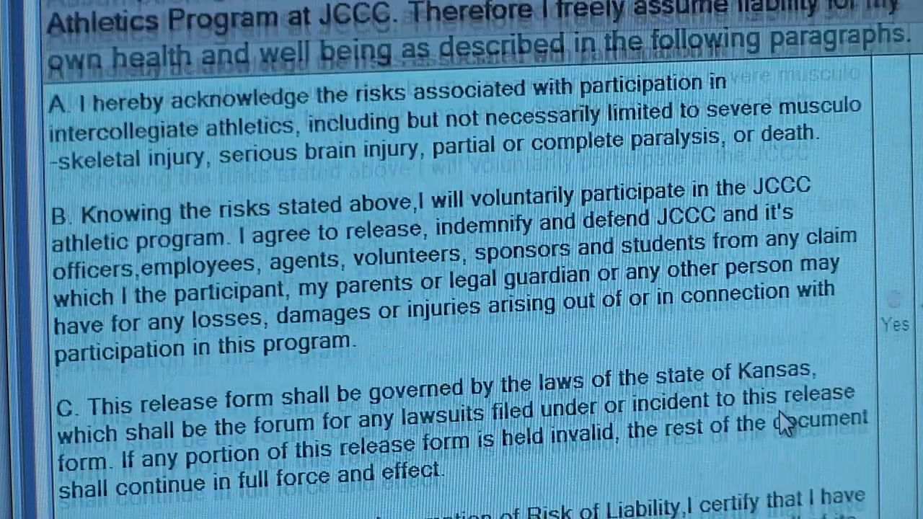
scroll(up, 3)
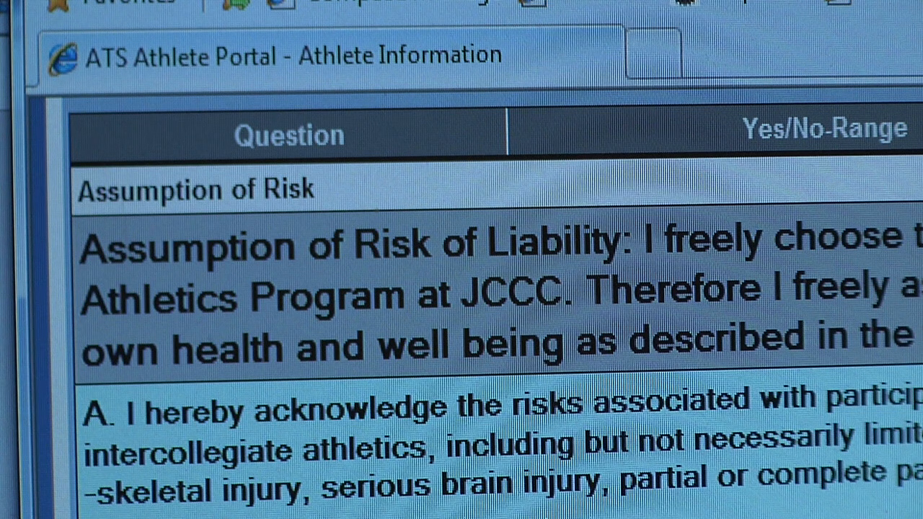
scroll(down, 3)
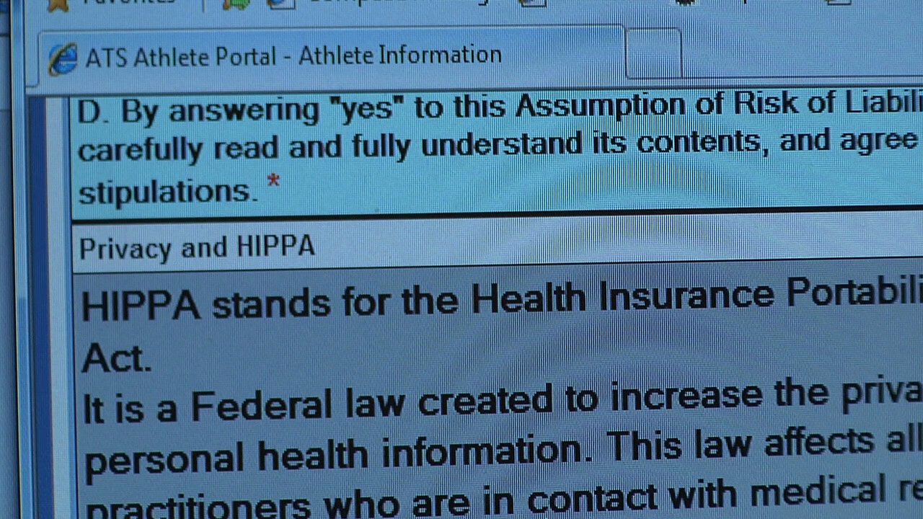
scroll(down, 3)
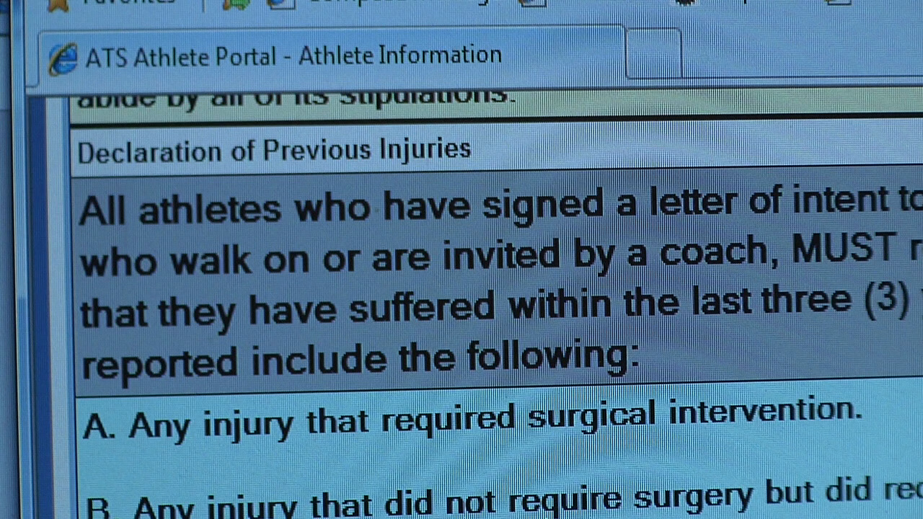
Read the remaining sections from Assumption of Risk through Consent to Random Drug Testing, answering Yes
scroll(down, 3)
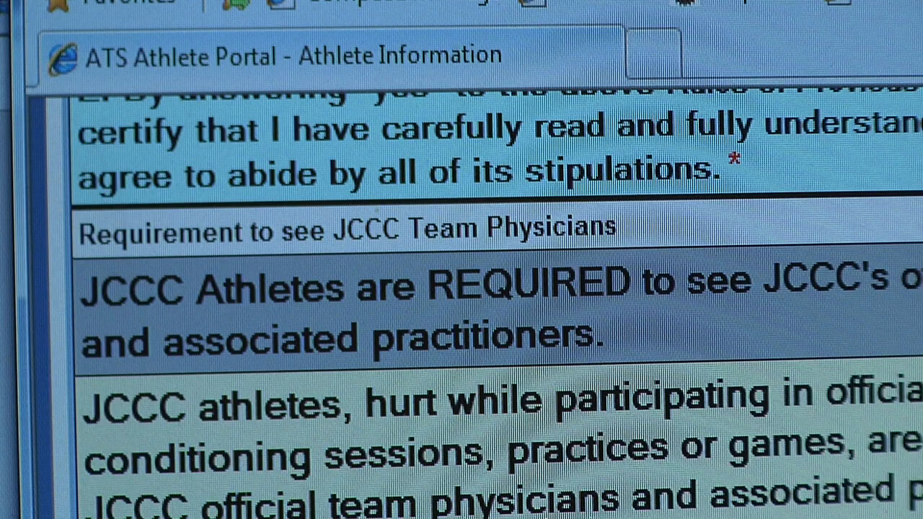
scroll(down, 3)
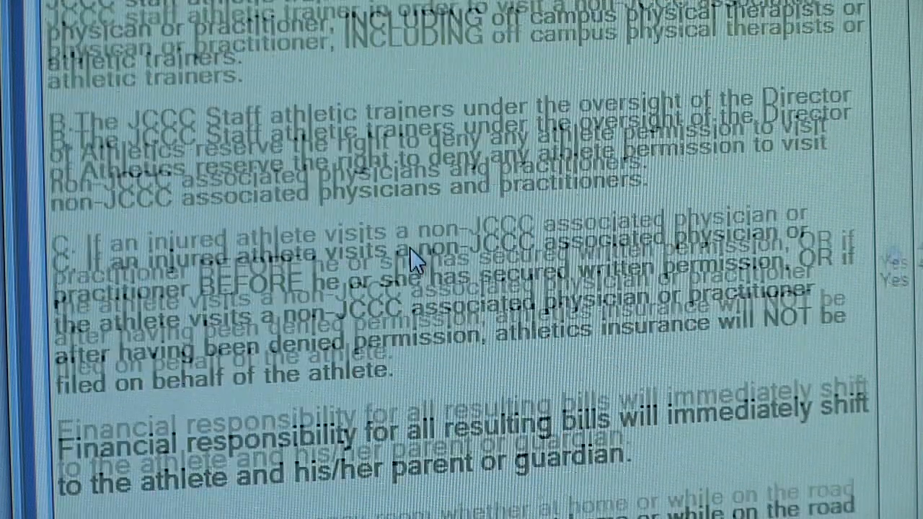
scroll(down, 3)
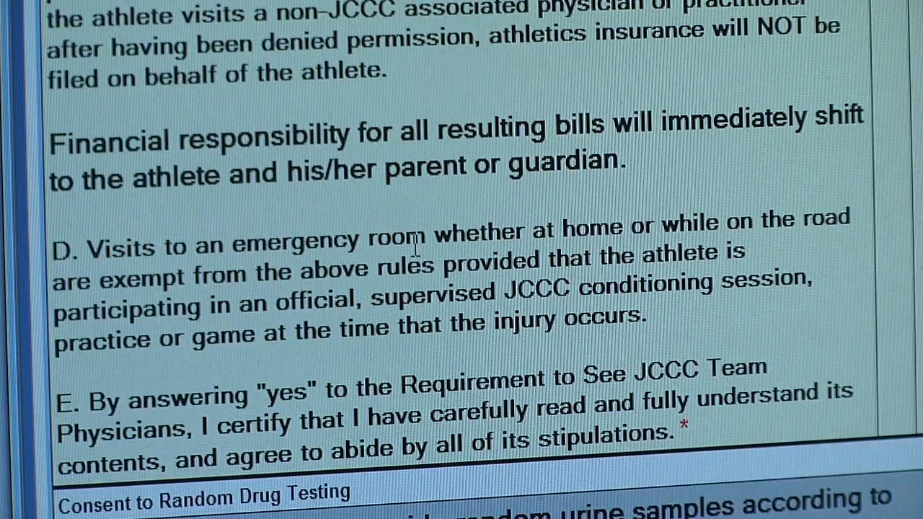
scroll(down, 3)
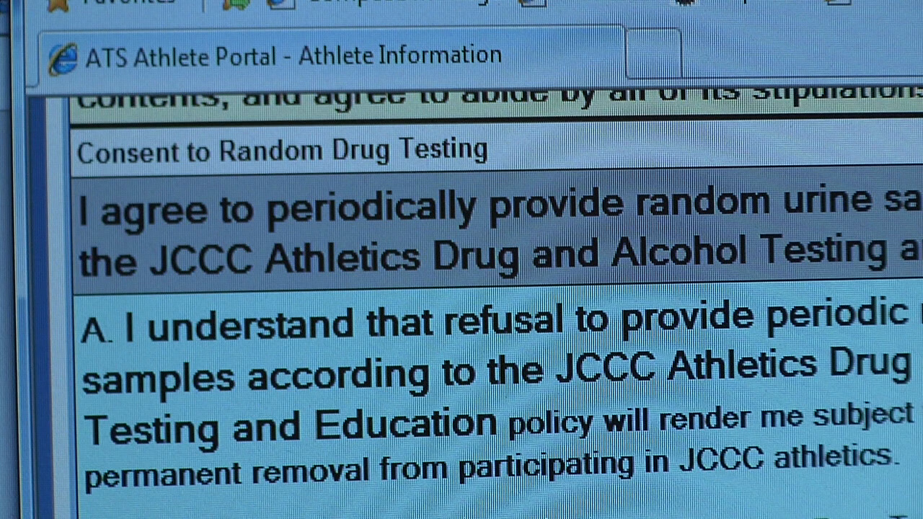
scroll(down, 3)
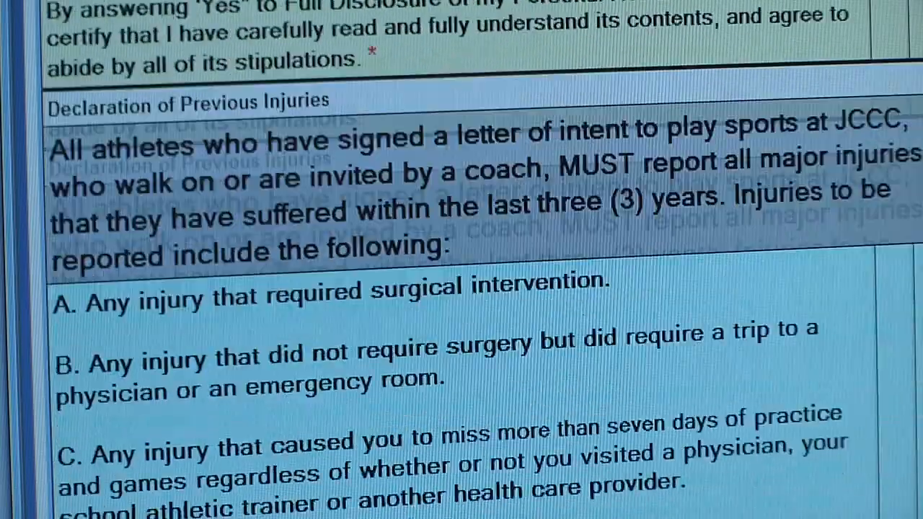
scroll(down, 3)
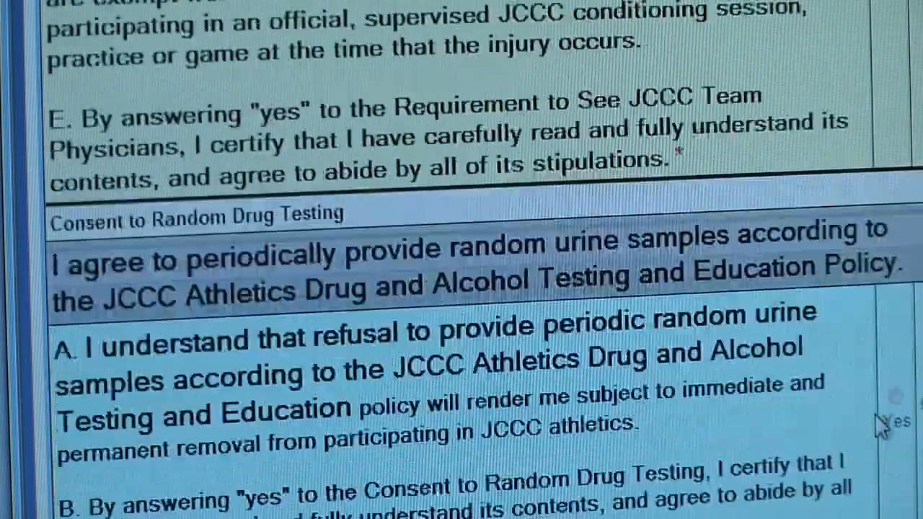
scroll(down, 3)
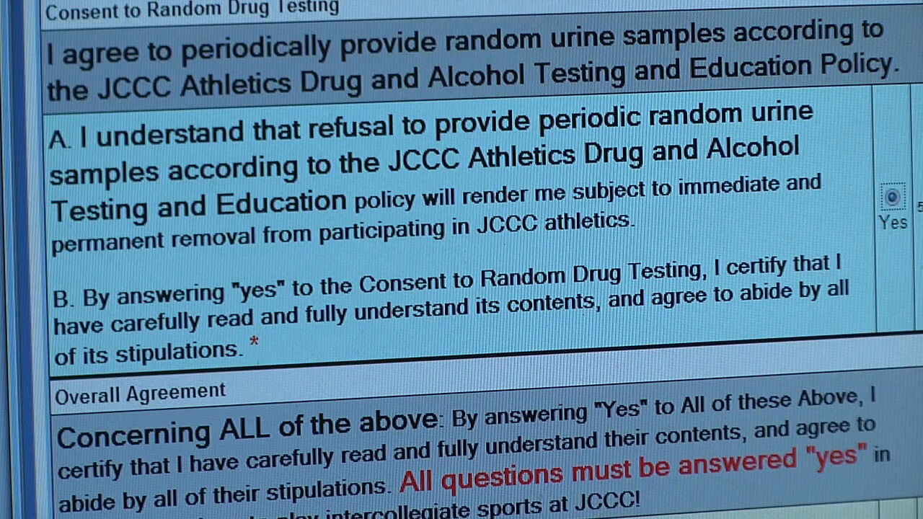
scroll(down, 3)
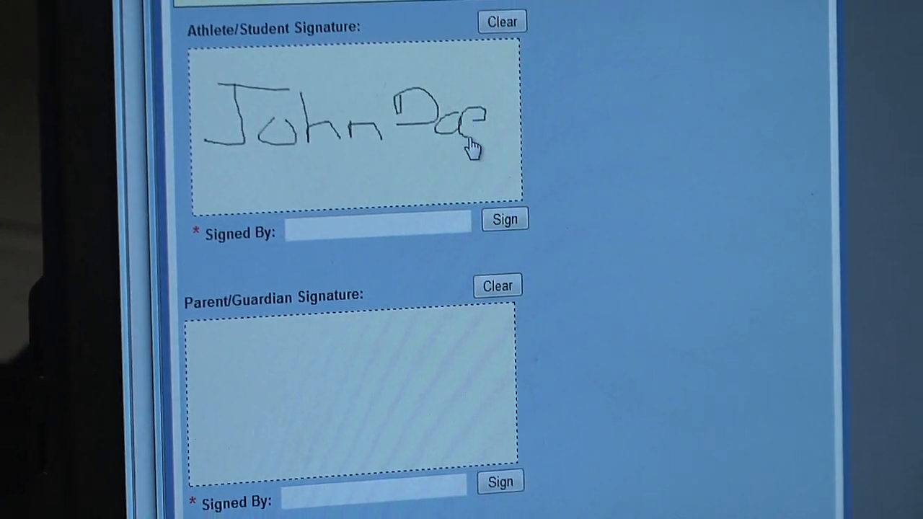
Sign the form as the athlete with Signed By 'John Doe' and submit the signature
text(Jo)
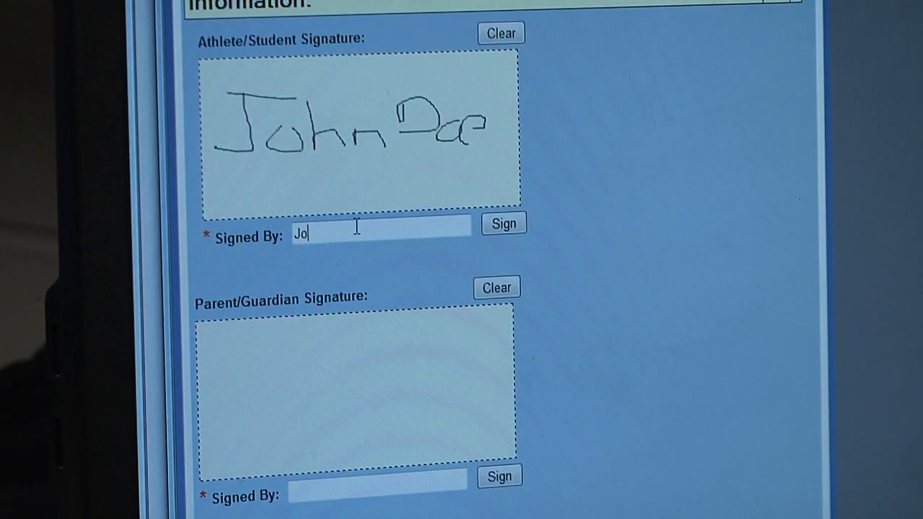
text(hn do)
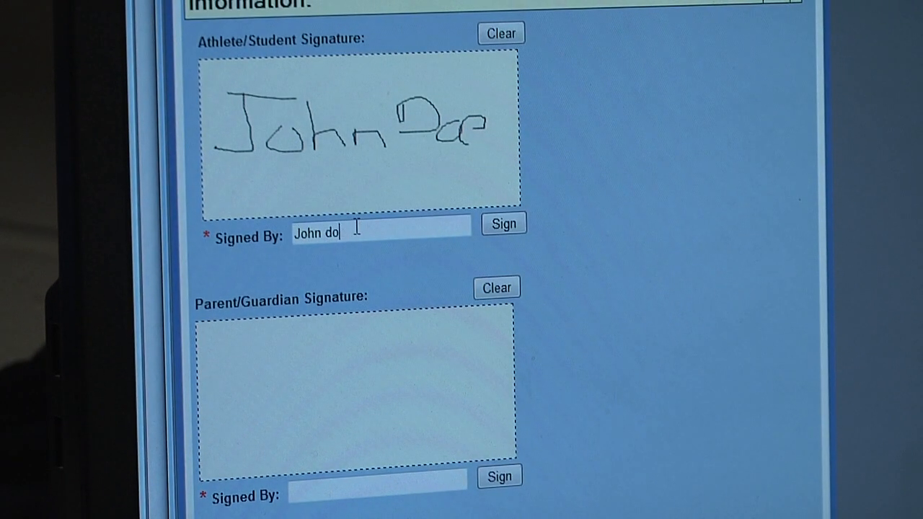
key(BackSpace)
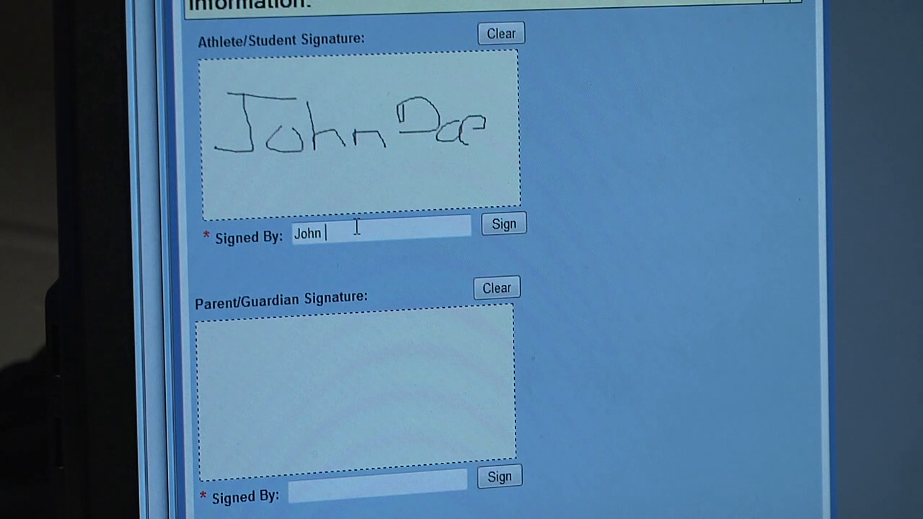
text(Doe)
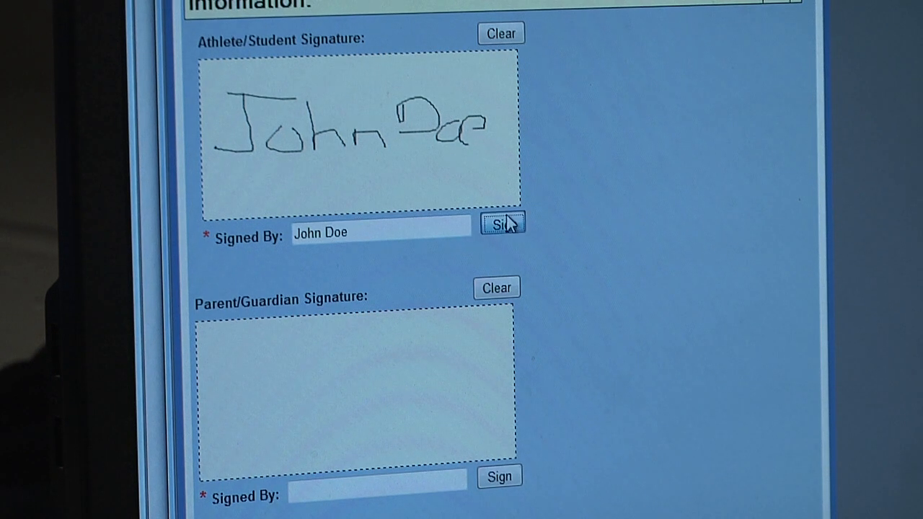
click(502, 225)
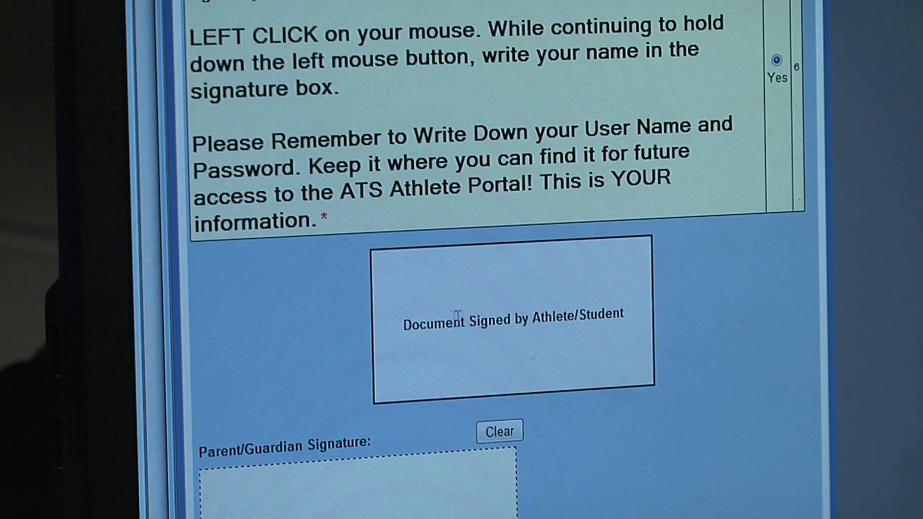
Handwrite the parent/guardian signature and enter 'Jane doe' in Signed By
scroll(down, 3)
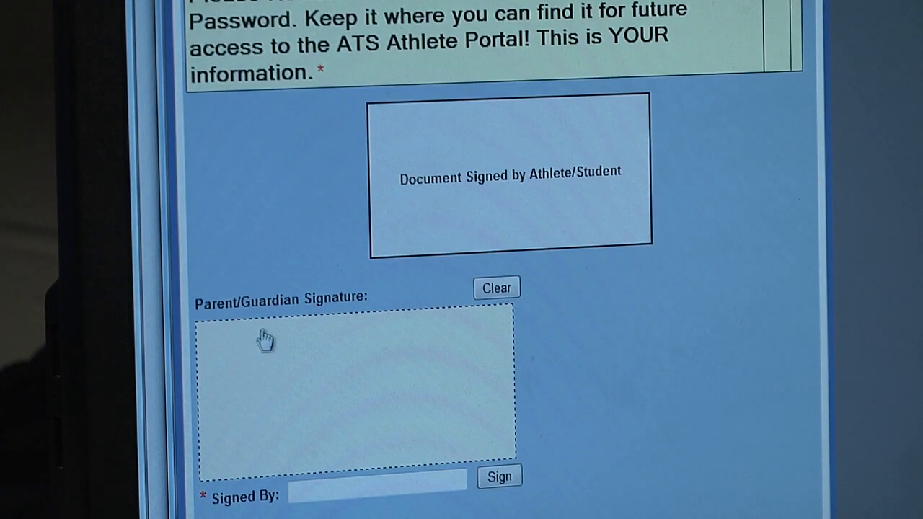
drag(266, 339, 220, 440)
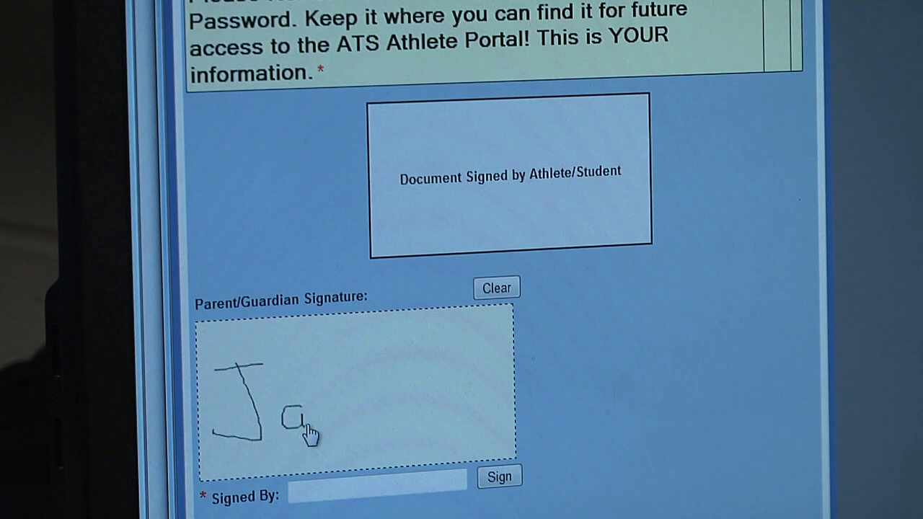
drag(310, 426, 389, 419)
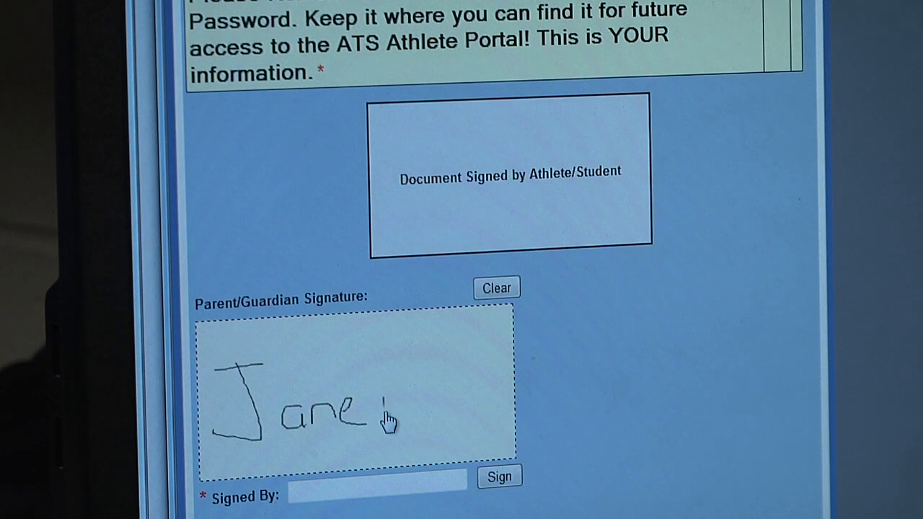
drag(389, 416, 459, 415)
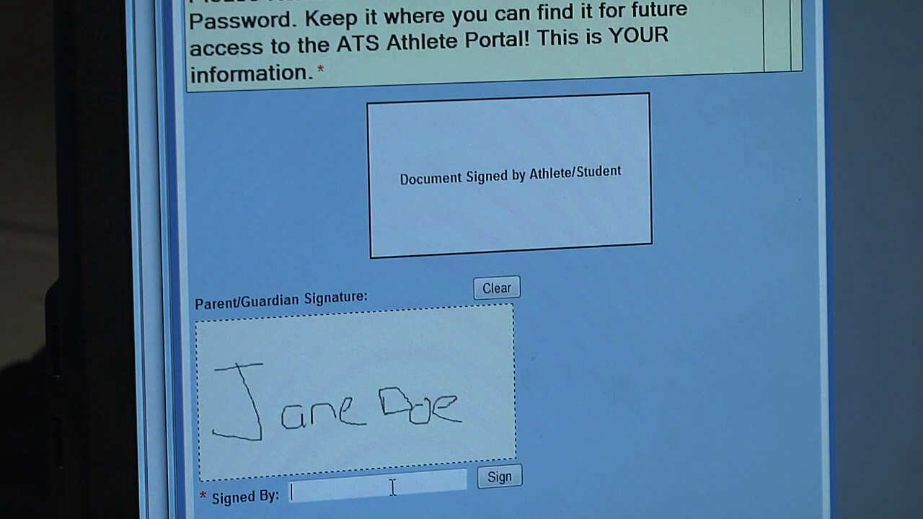
text(Jane doe)
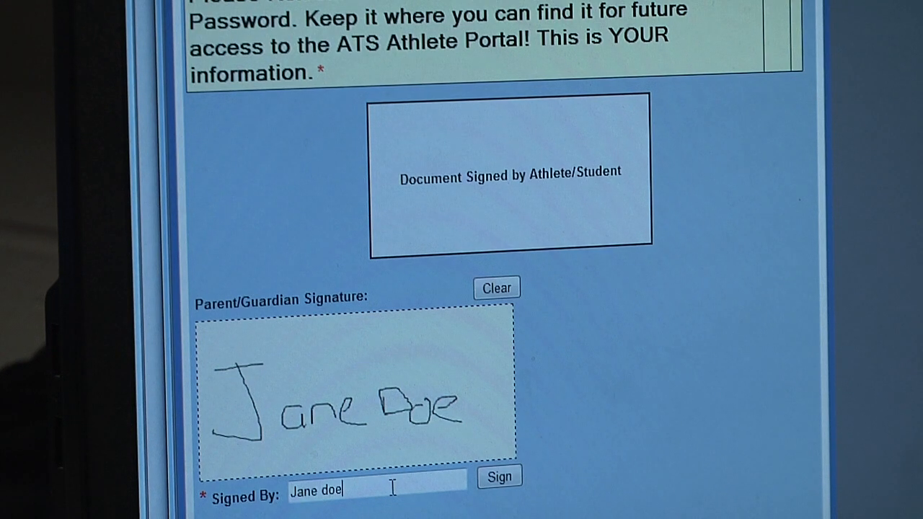
Save the signed Releases form so it is listed as submitted 1/24/2013 3:53:18 PM
scroll(up, 3)
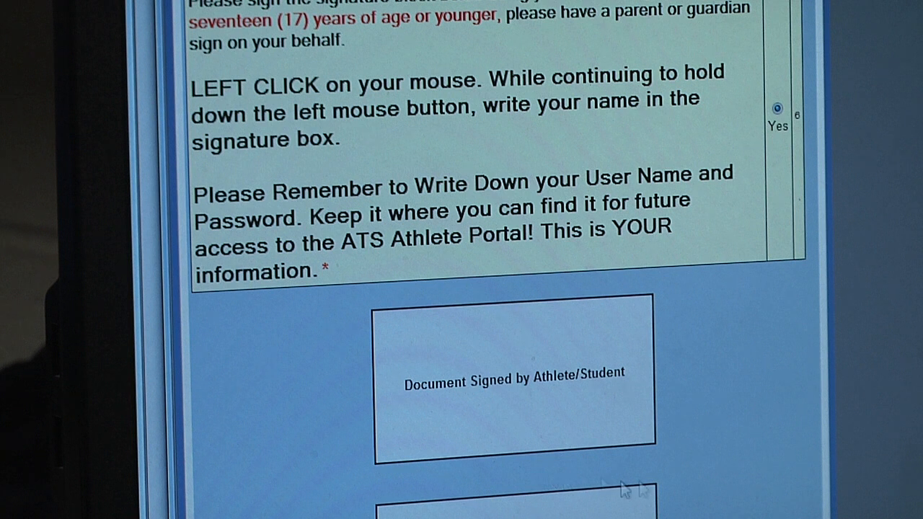
scroll(down, 3)
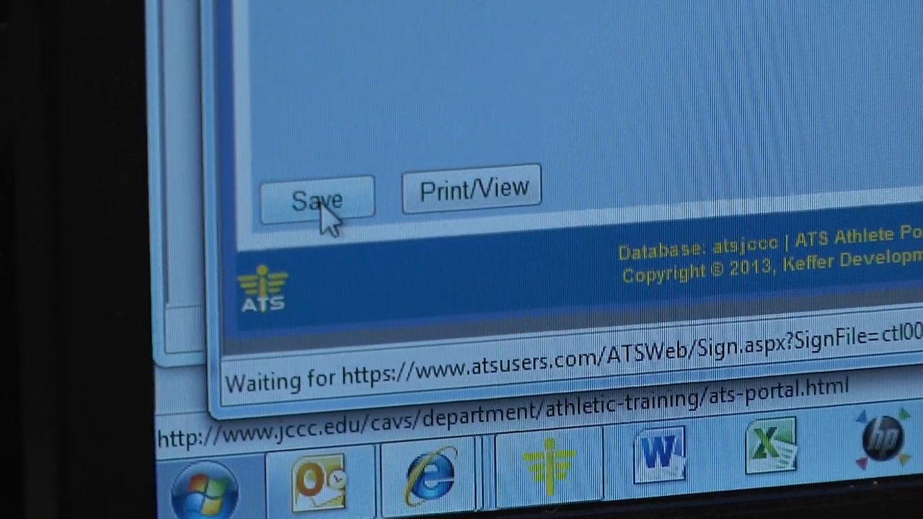
click(317, 199)
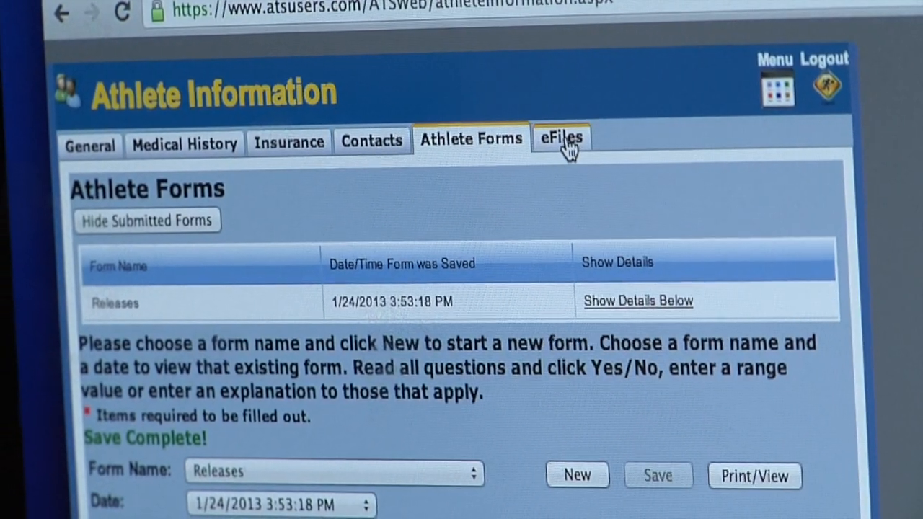
Show the eFiles section with the electronic files list and document upload form
click(561, 139)
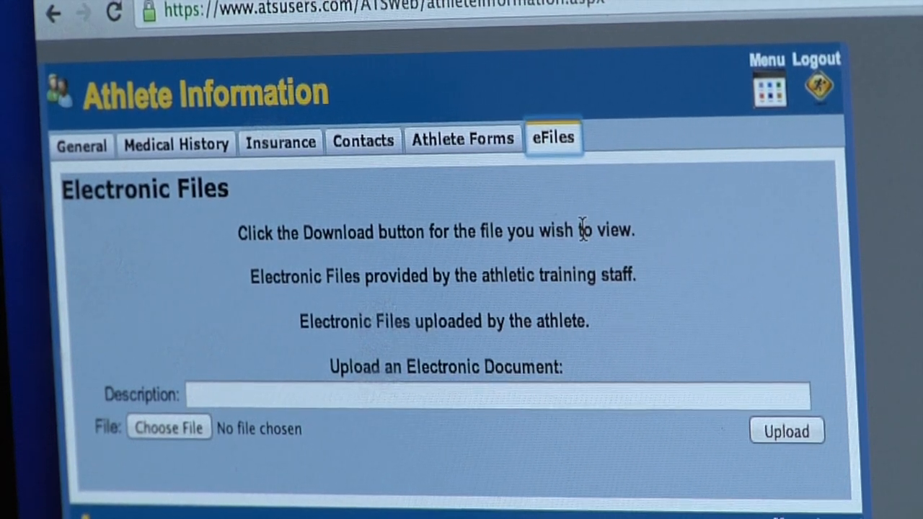
mouse_move(523, 216)
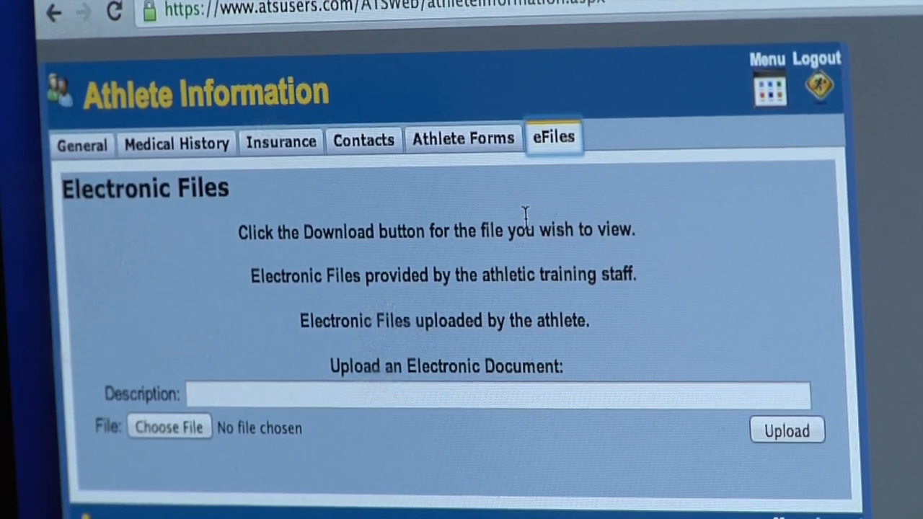